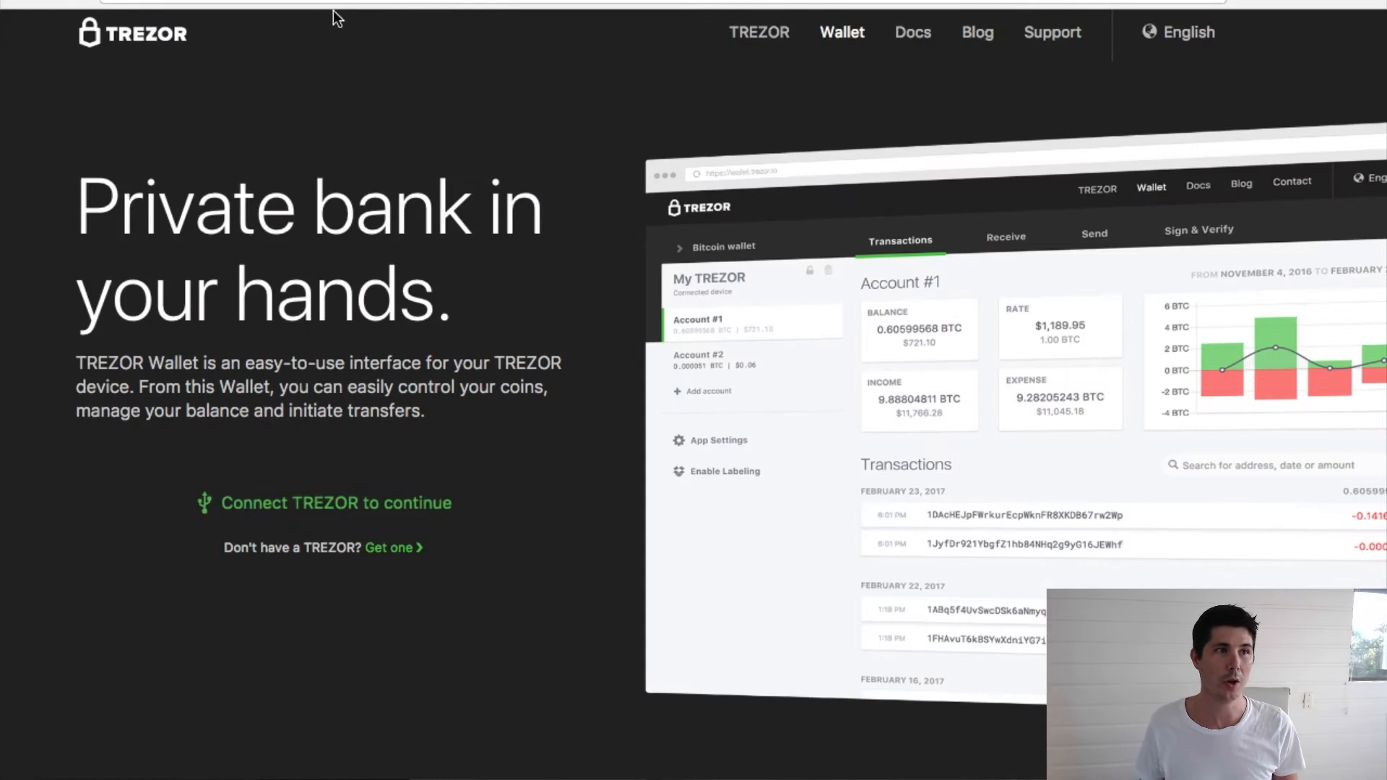
# Connect the Trezor and enter the PIN to unlock Bitcoin Account #1
pyautogui.click(841, 33)
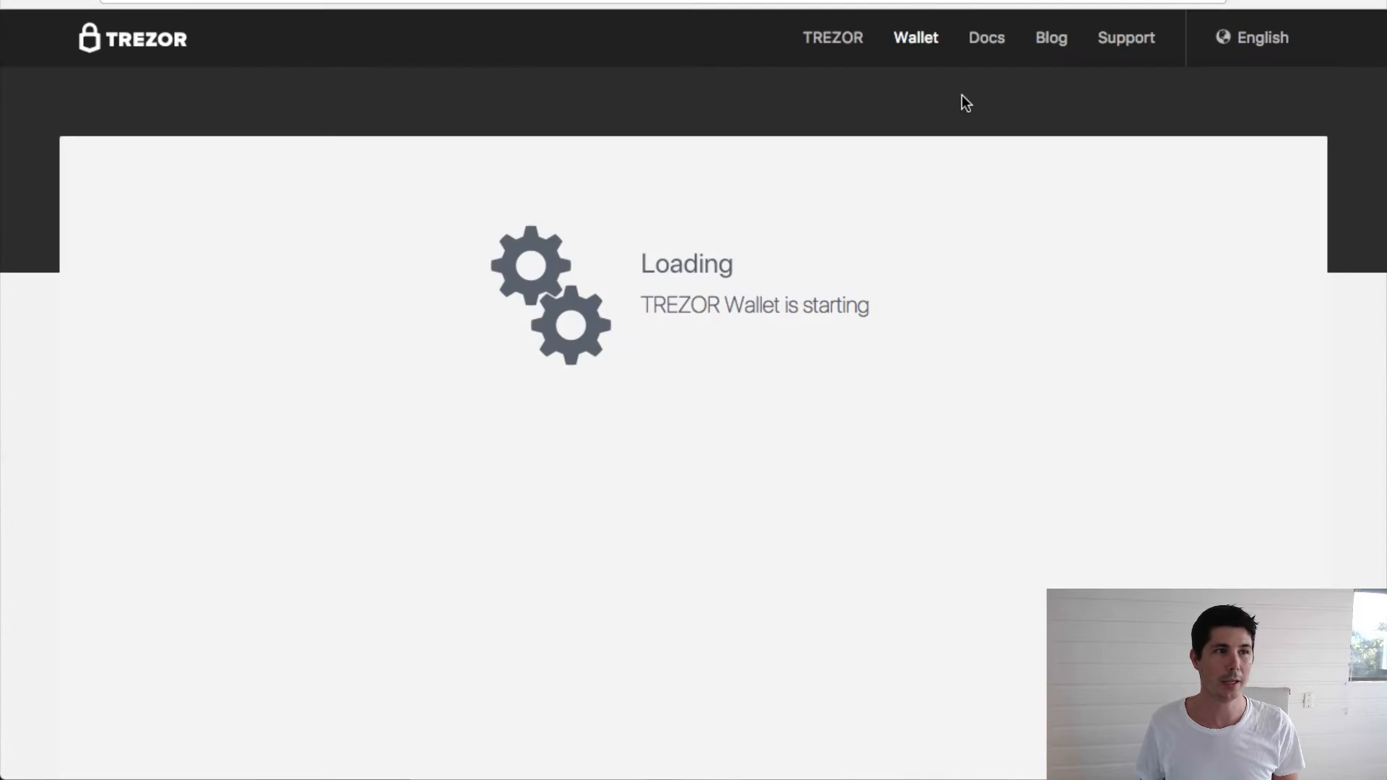
pyautogui.moveTo(841, 343)
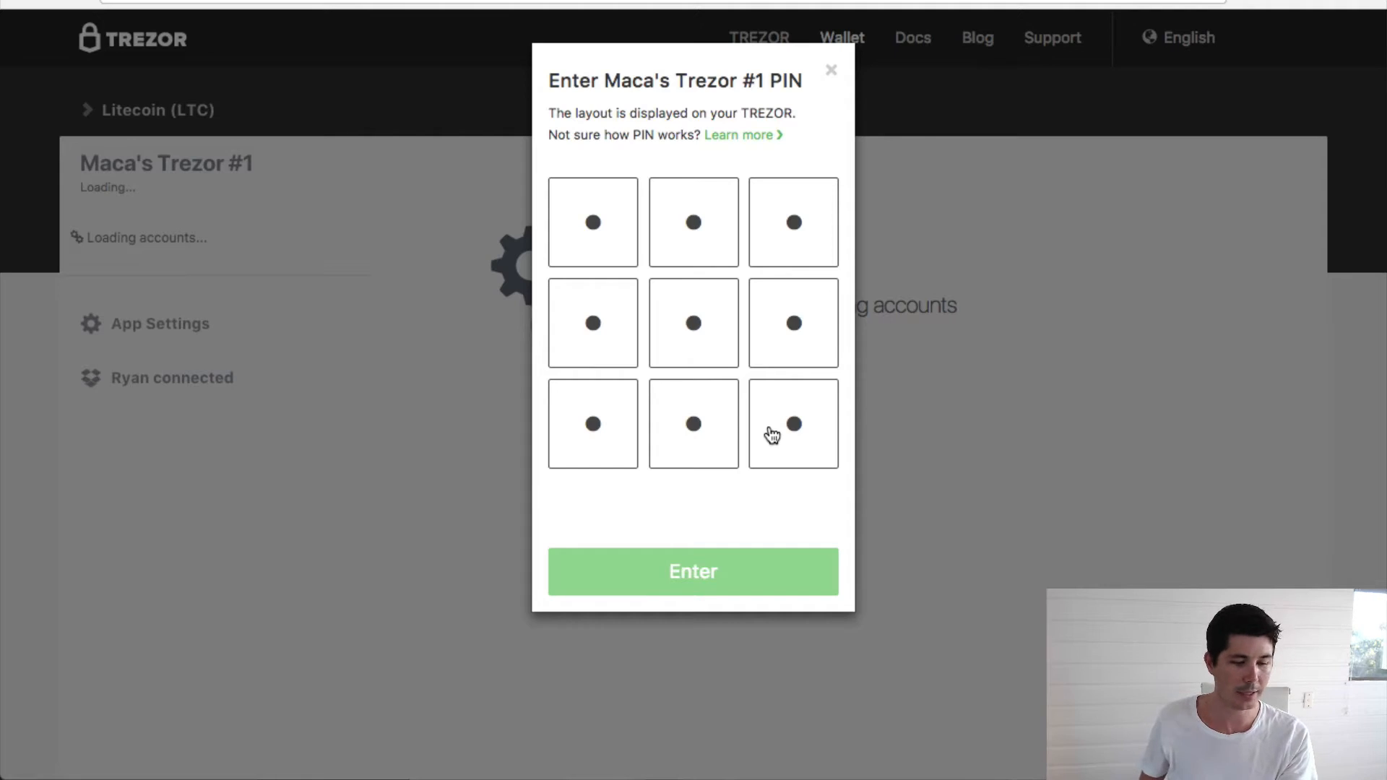
pyautogui.click(693, 571)
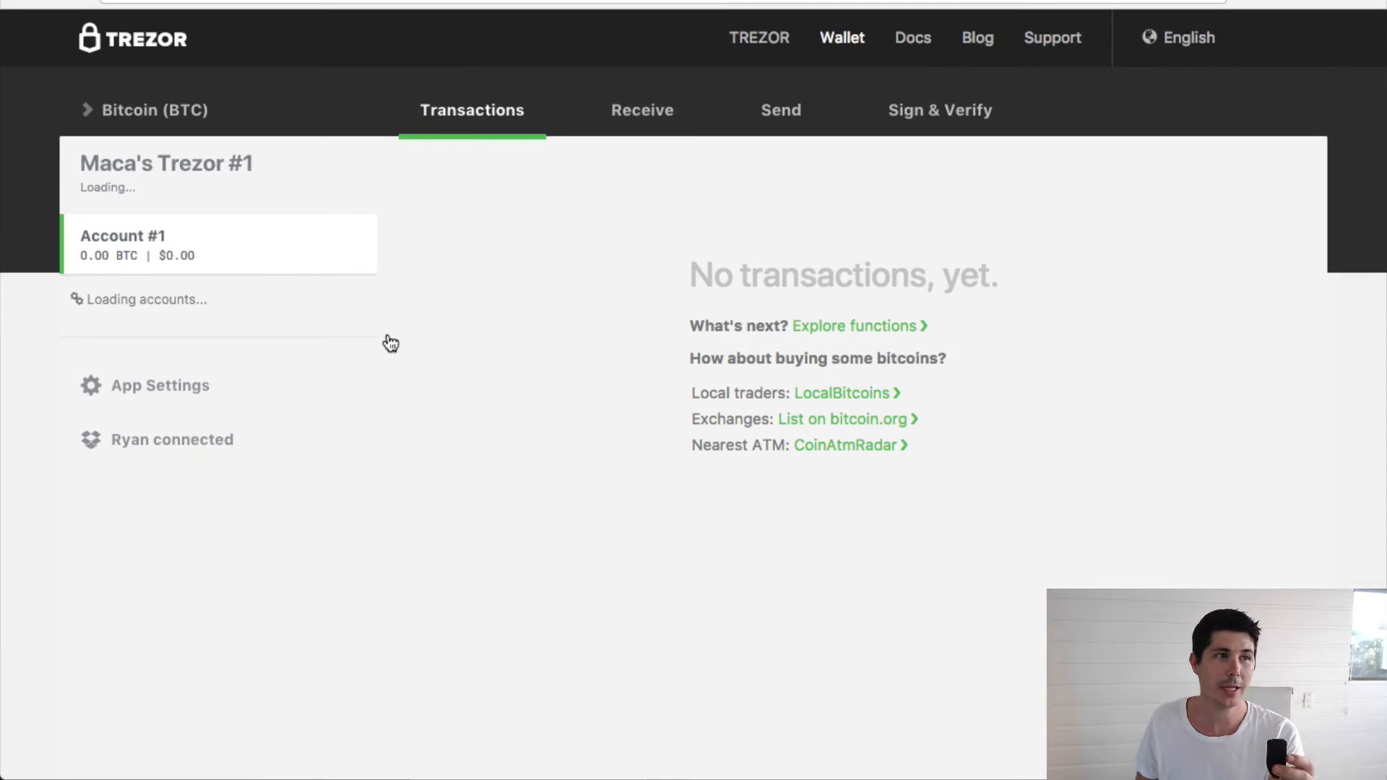
# Switch the wallet's coin from Bitcoin to Litecoin (LTC)
pyautogui.click(153, 110)
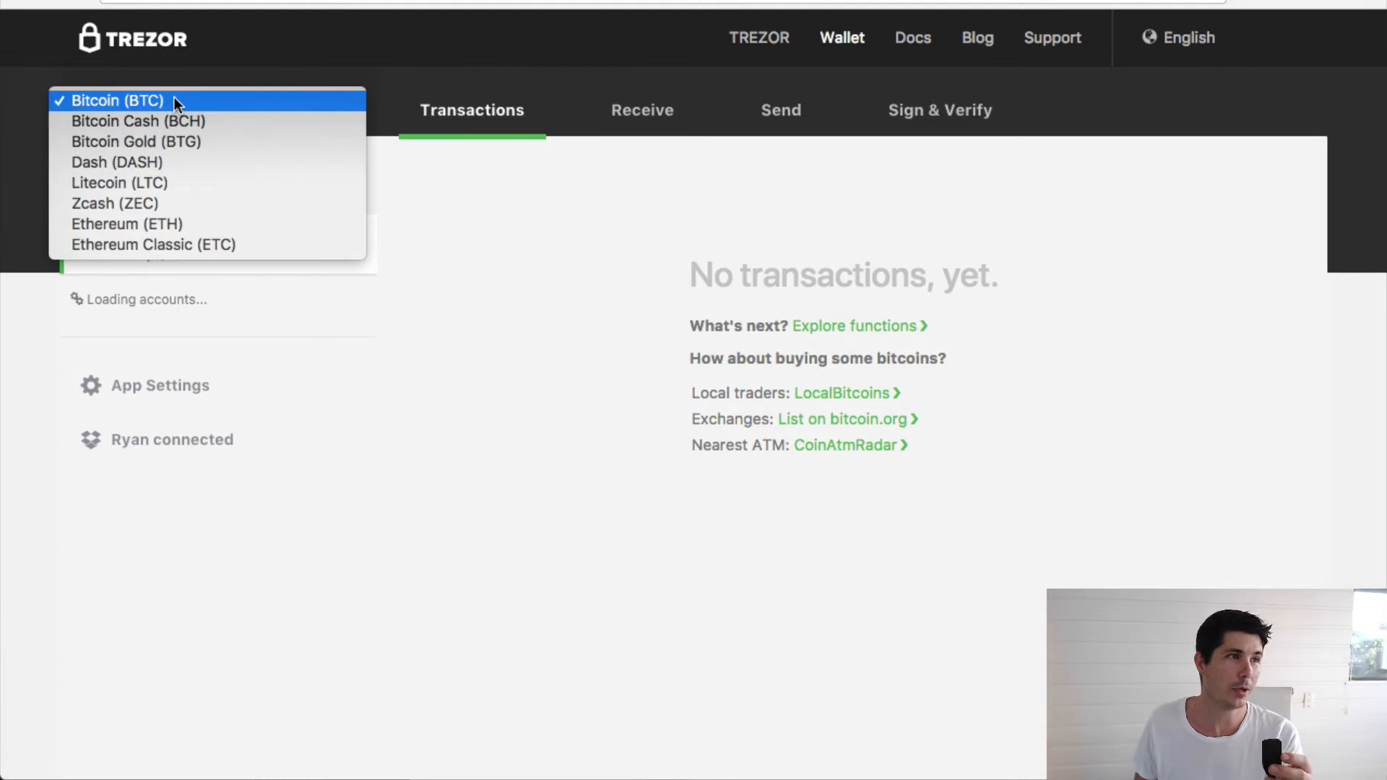
pyautogui.moveTo(137, 122)
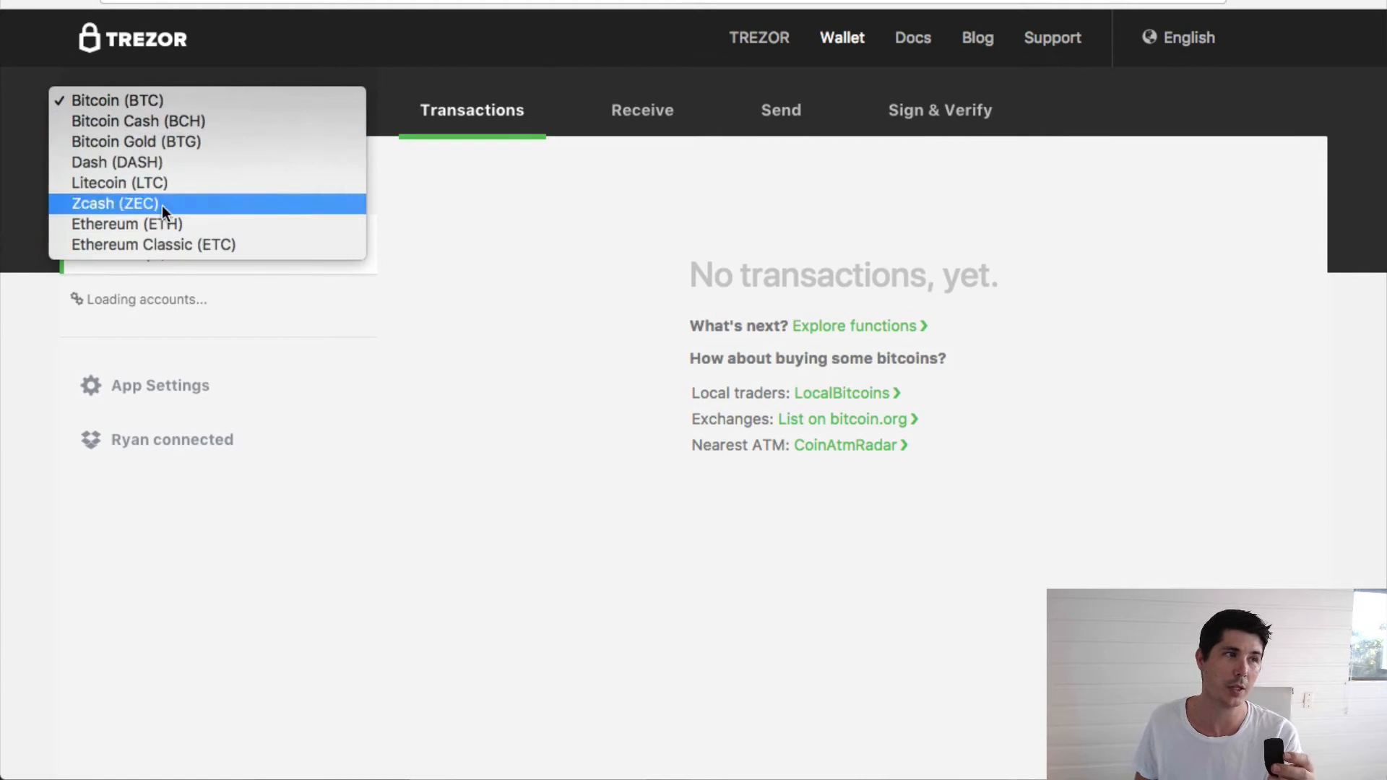
pyautogui.moveTo(133, 183)
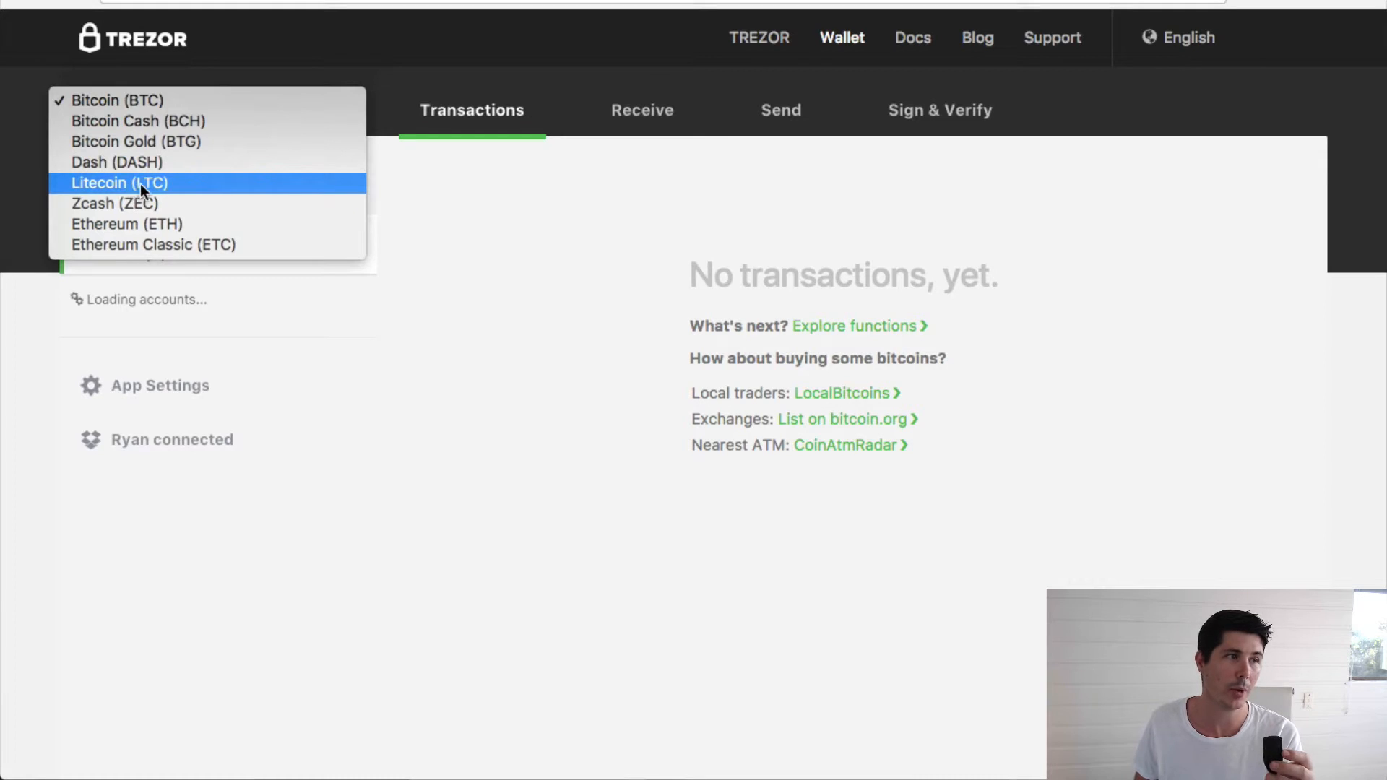
pyautogui.click(119, 183)
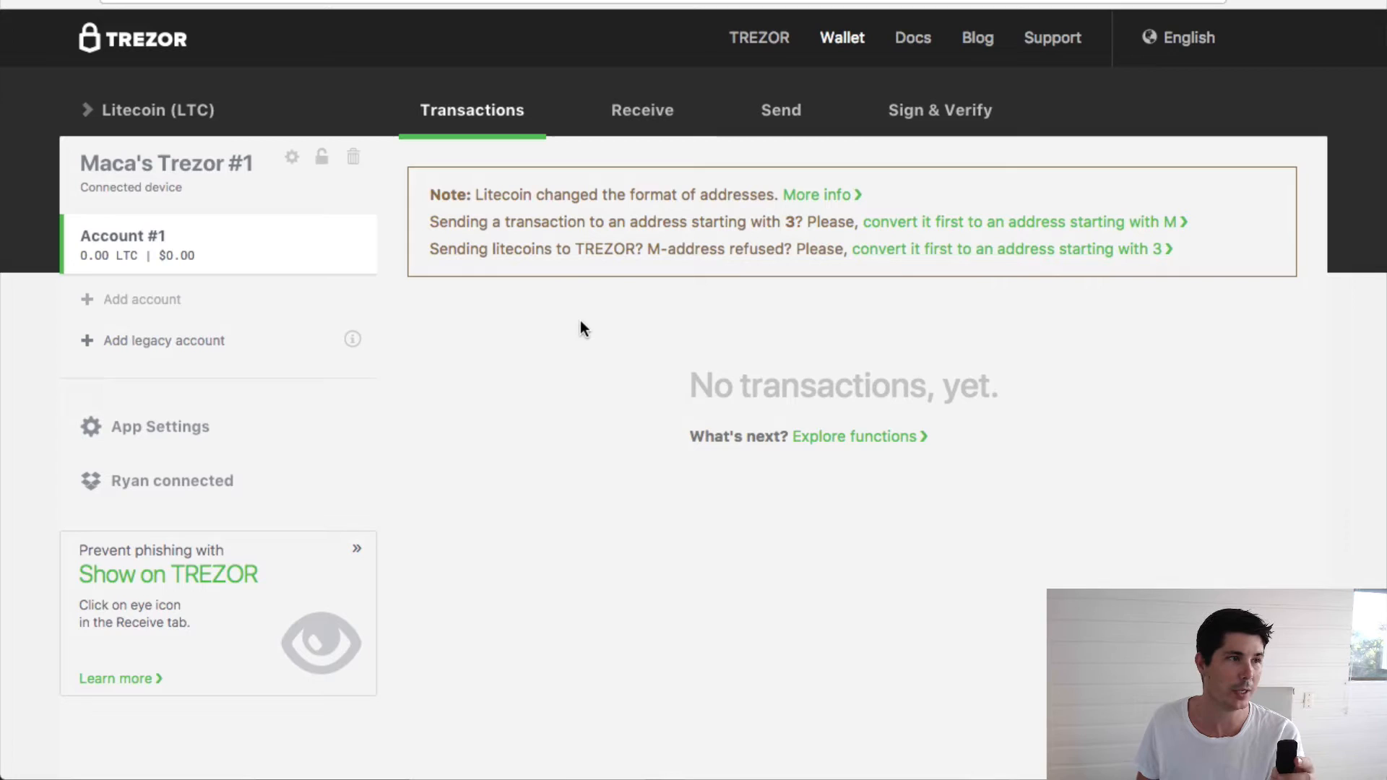
pyautogui.moveTo(642, 110)
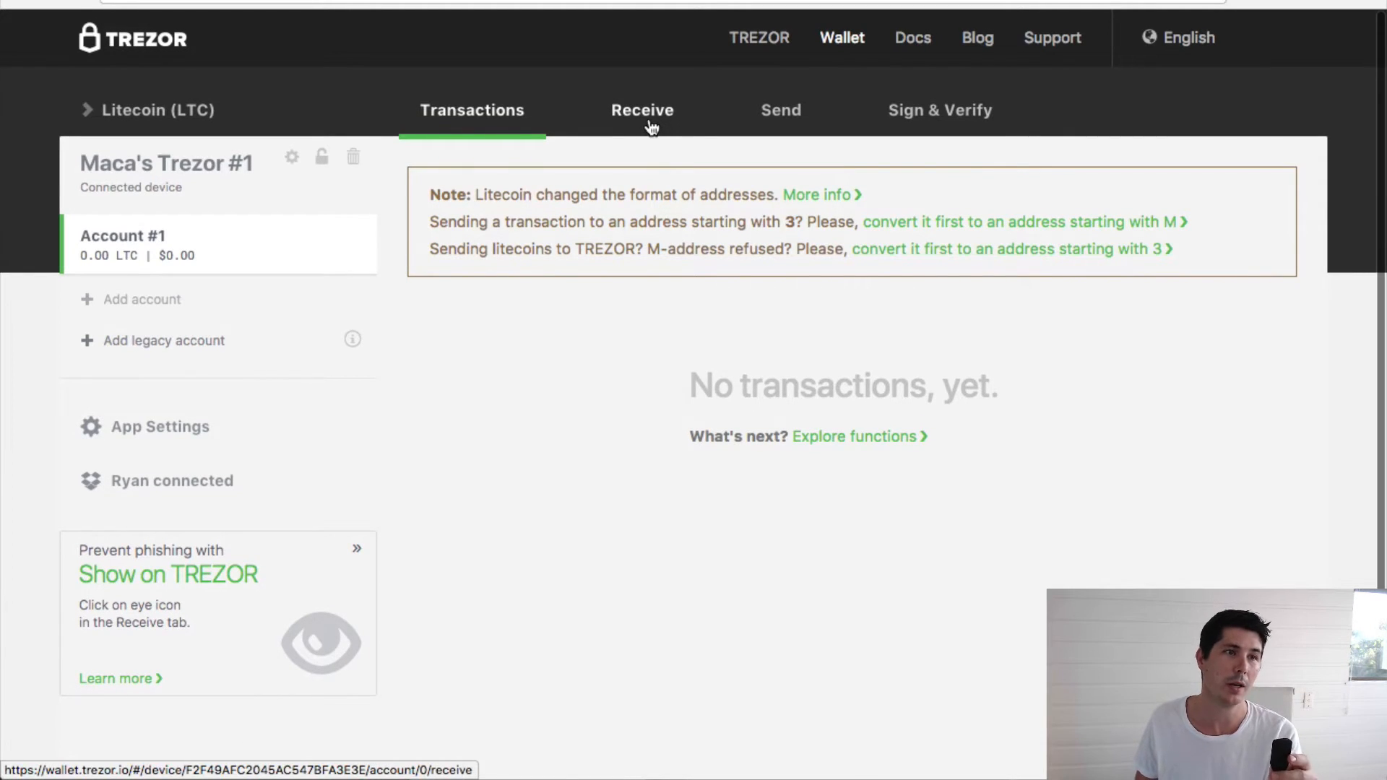
pyautogui.click(642, 110)
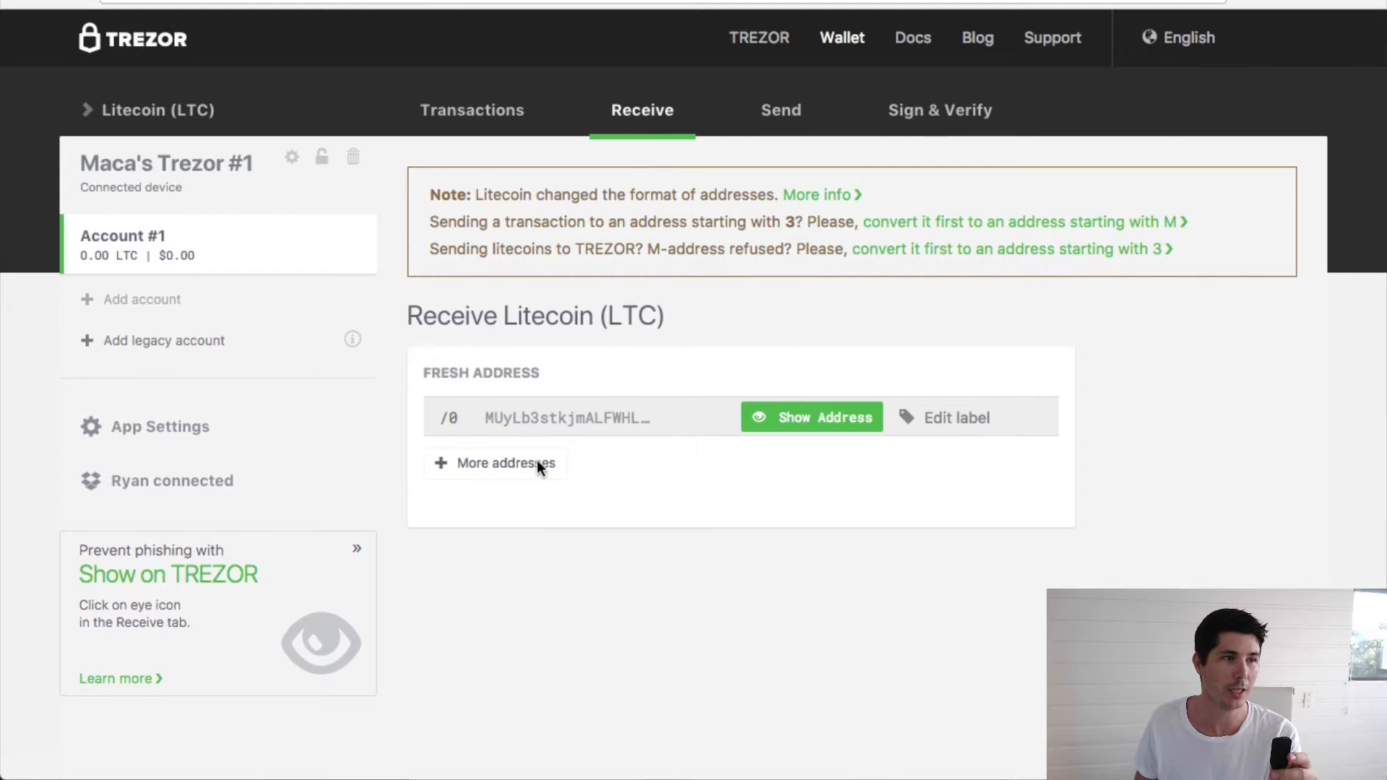
pyautogui.moveTo(591, 431)
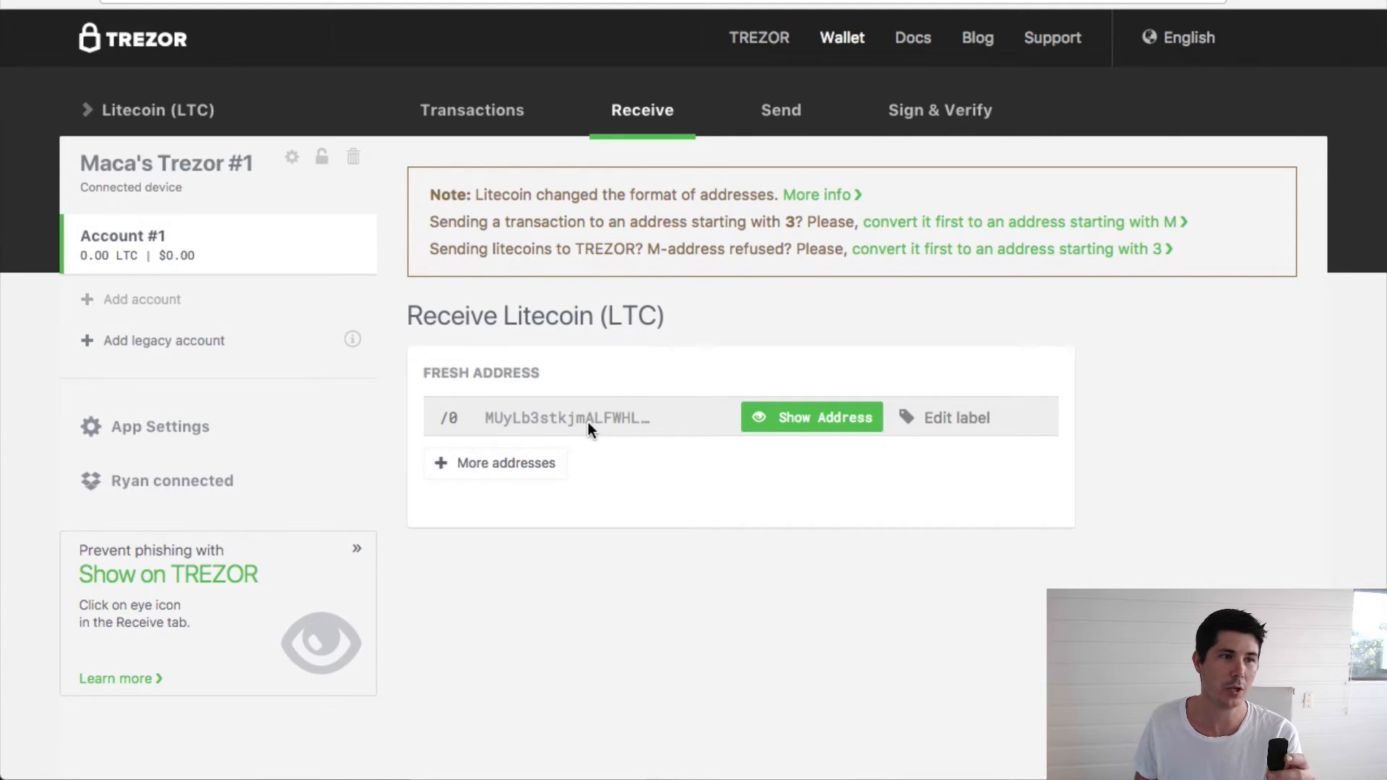
pyautogui.click(811, 417)
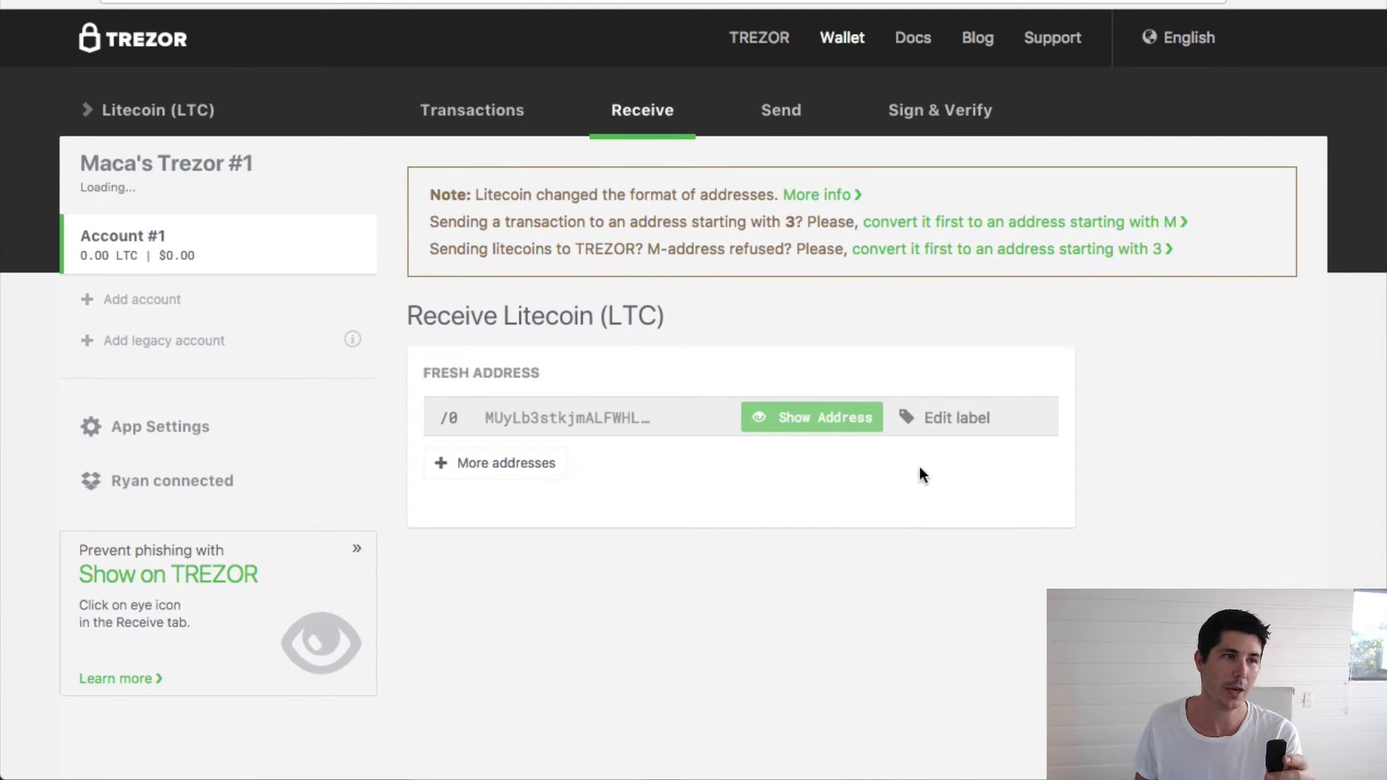
pyautogui.click(811, 417)
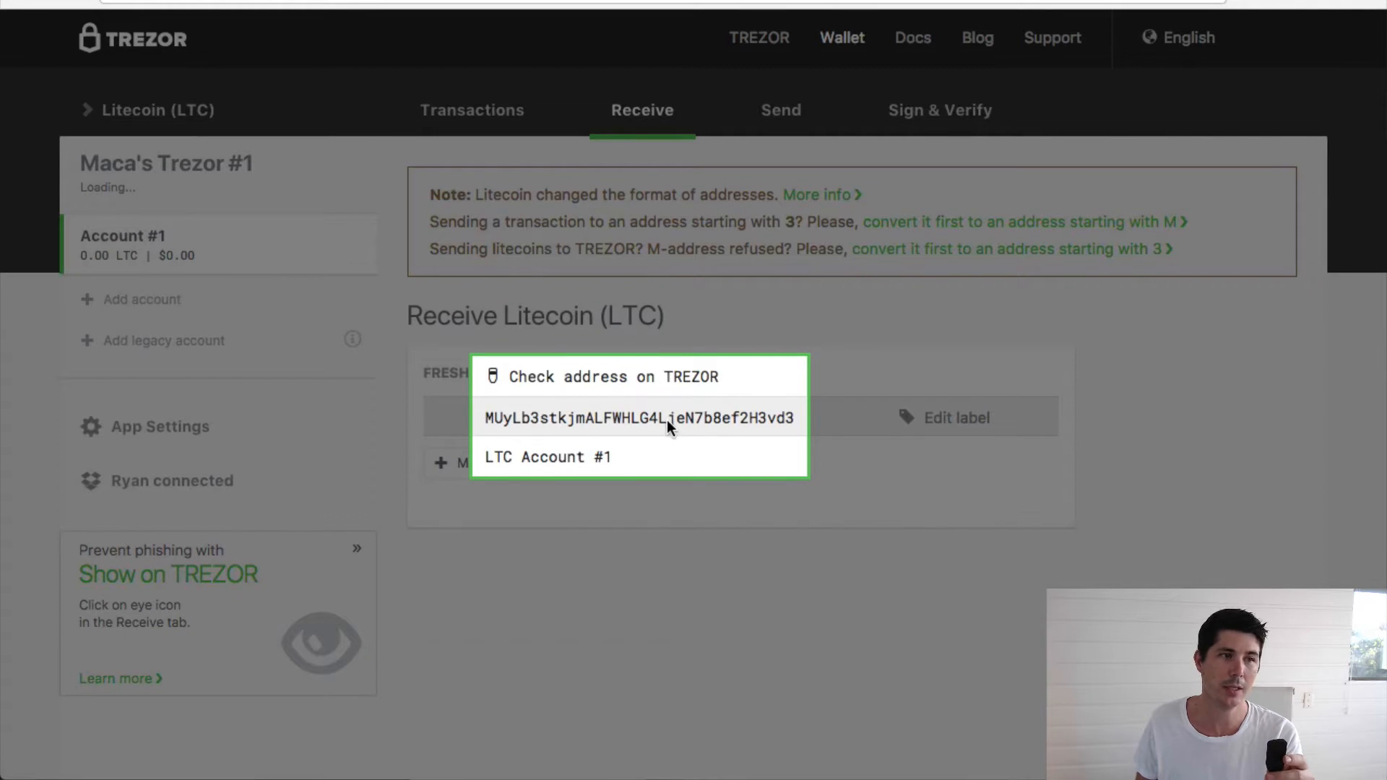
pyautogui.doubleClick(638, 417)
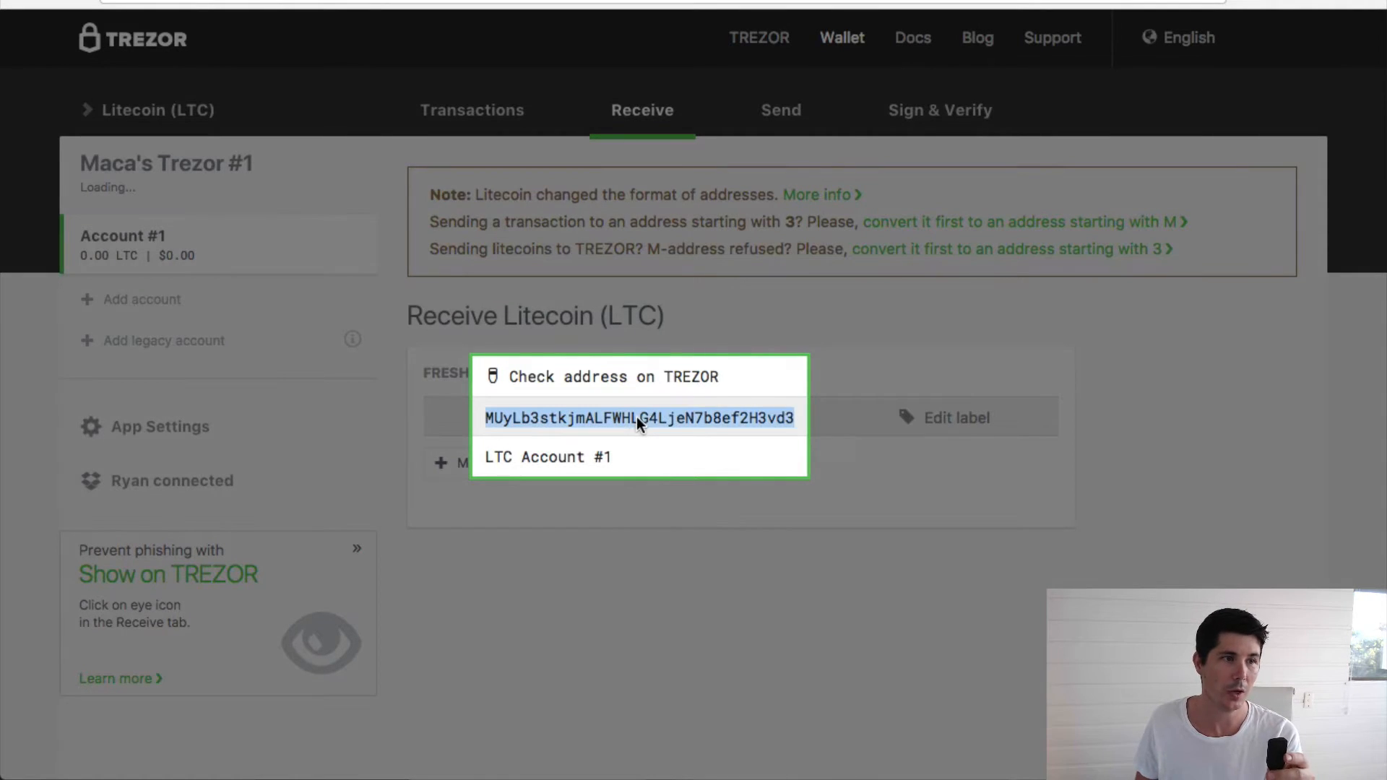
pyautogui.moveTo(971, 154)
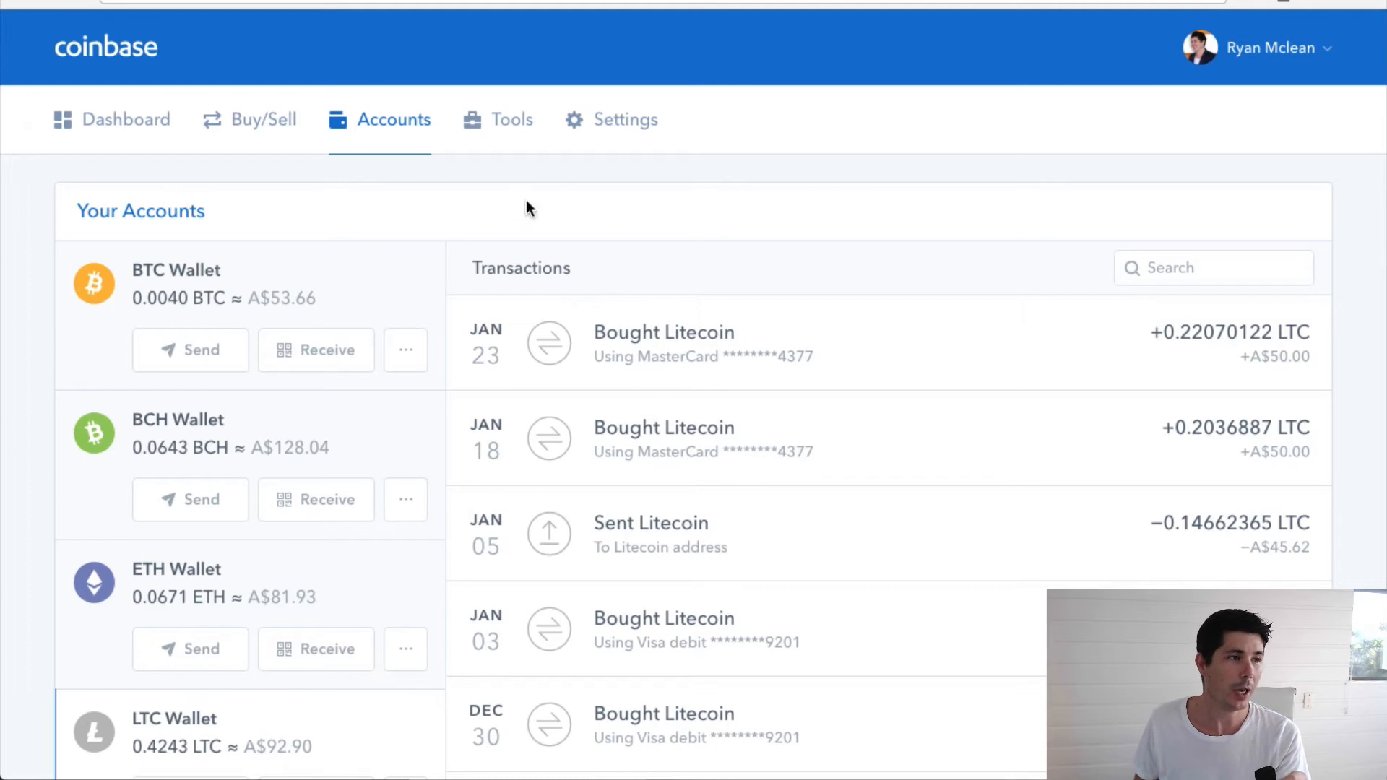
pyautogui.scroll(-3)
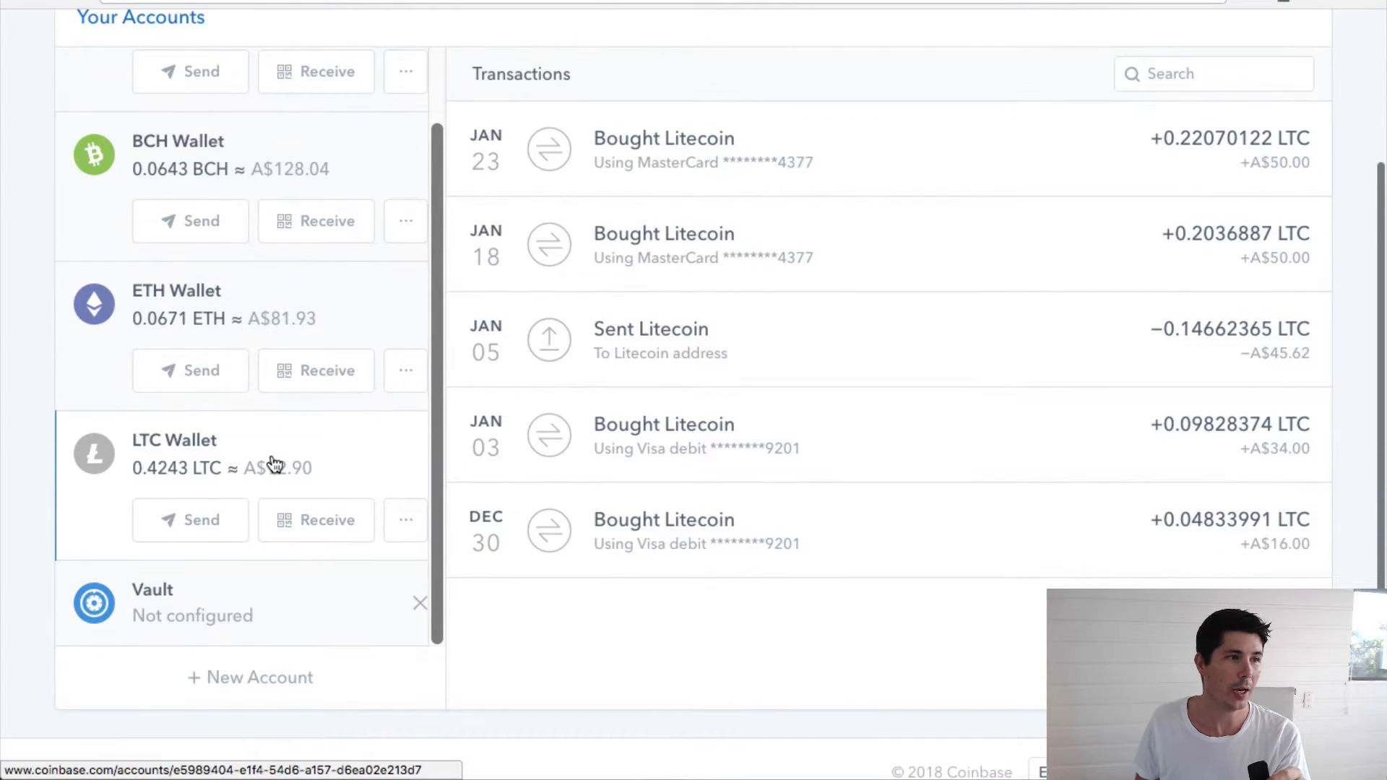
pyautogui.click(190, 519)
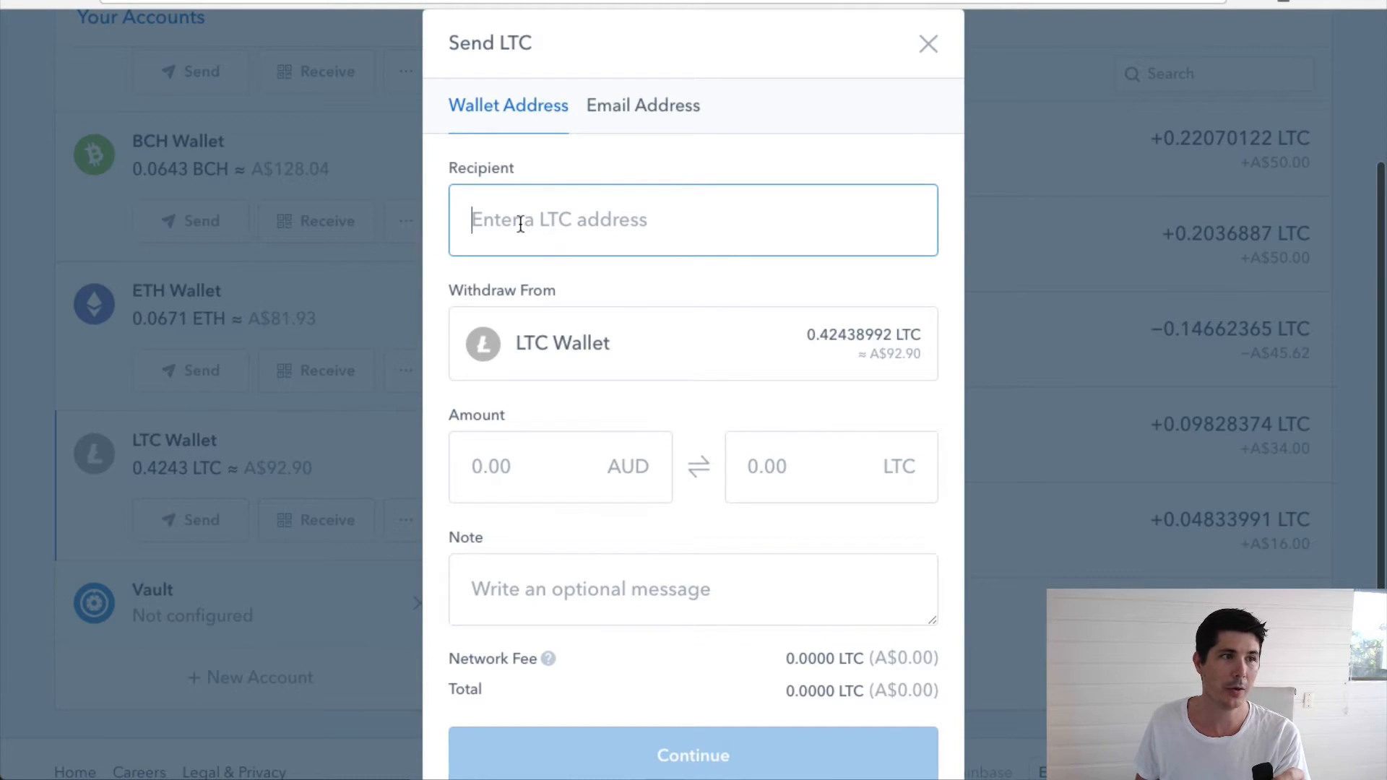
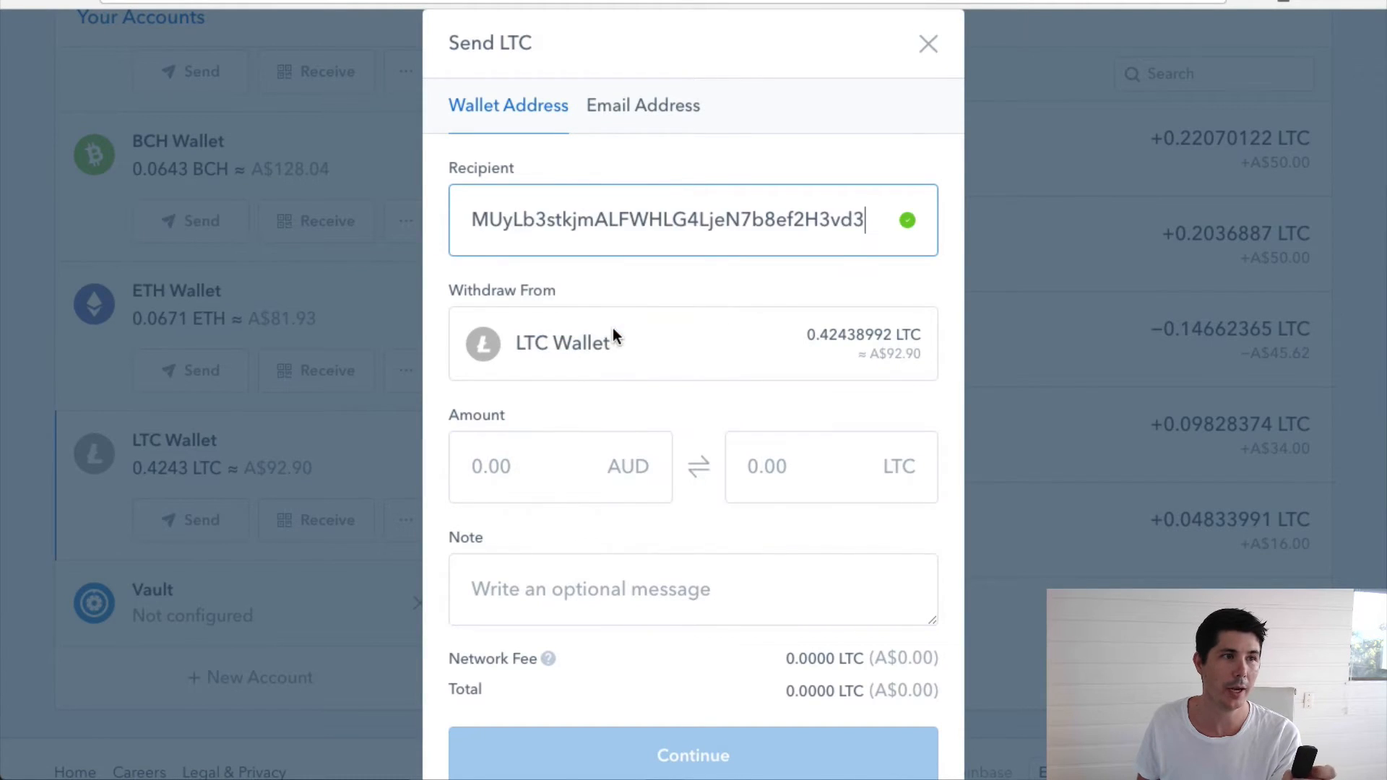
pyautogui.moveTo(619, 336)
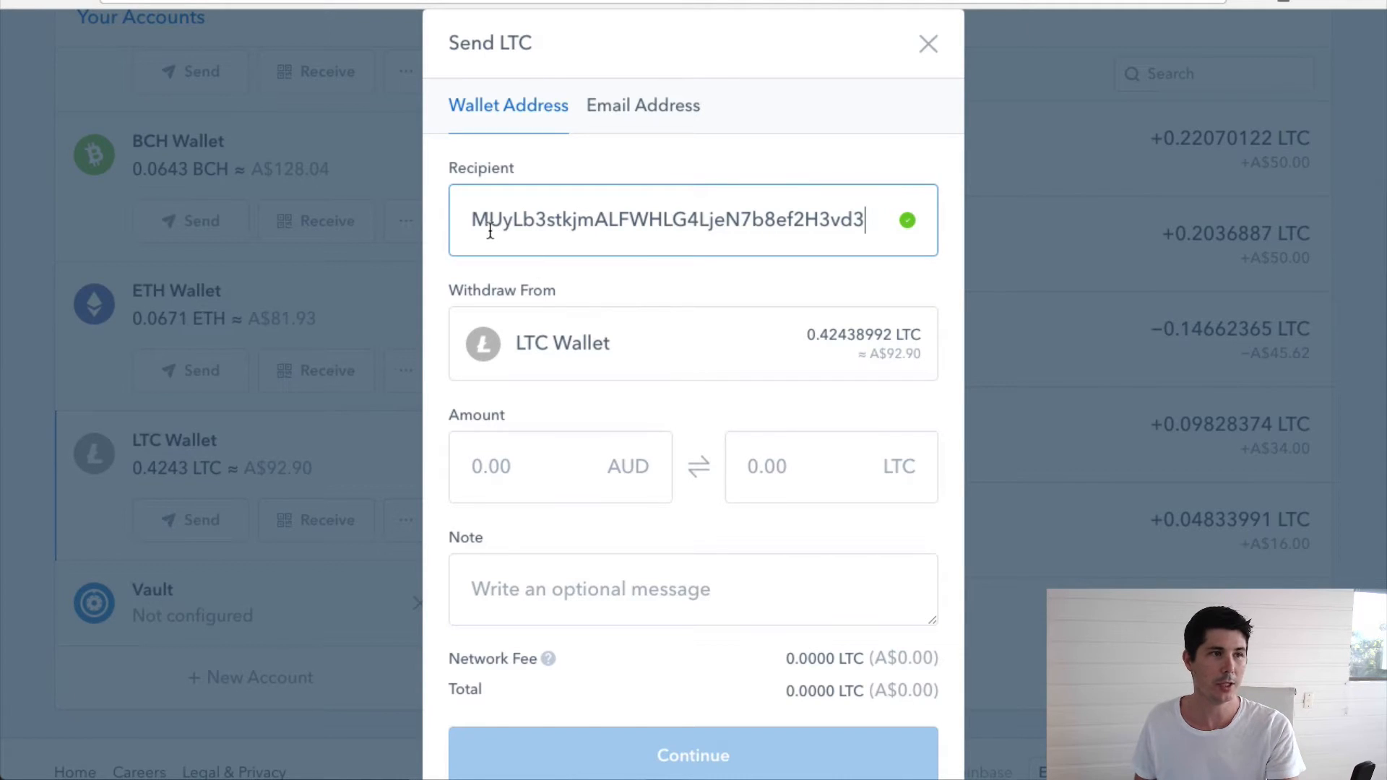
pyautogui.tripleClick(664, 220)
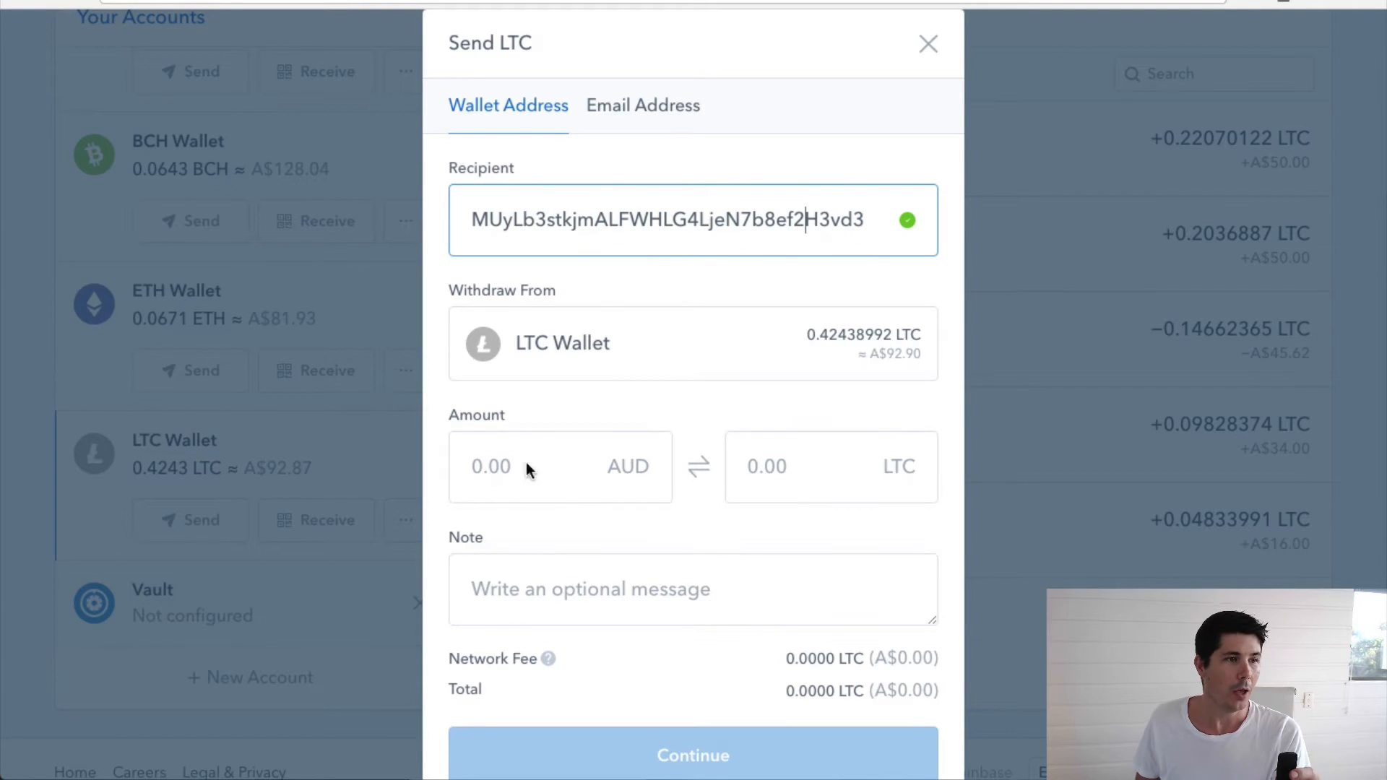
# Enter the full 0.42438992 LTC amount with note 'To my Trezor' and submit
pyautogui.click(809, 466)
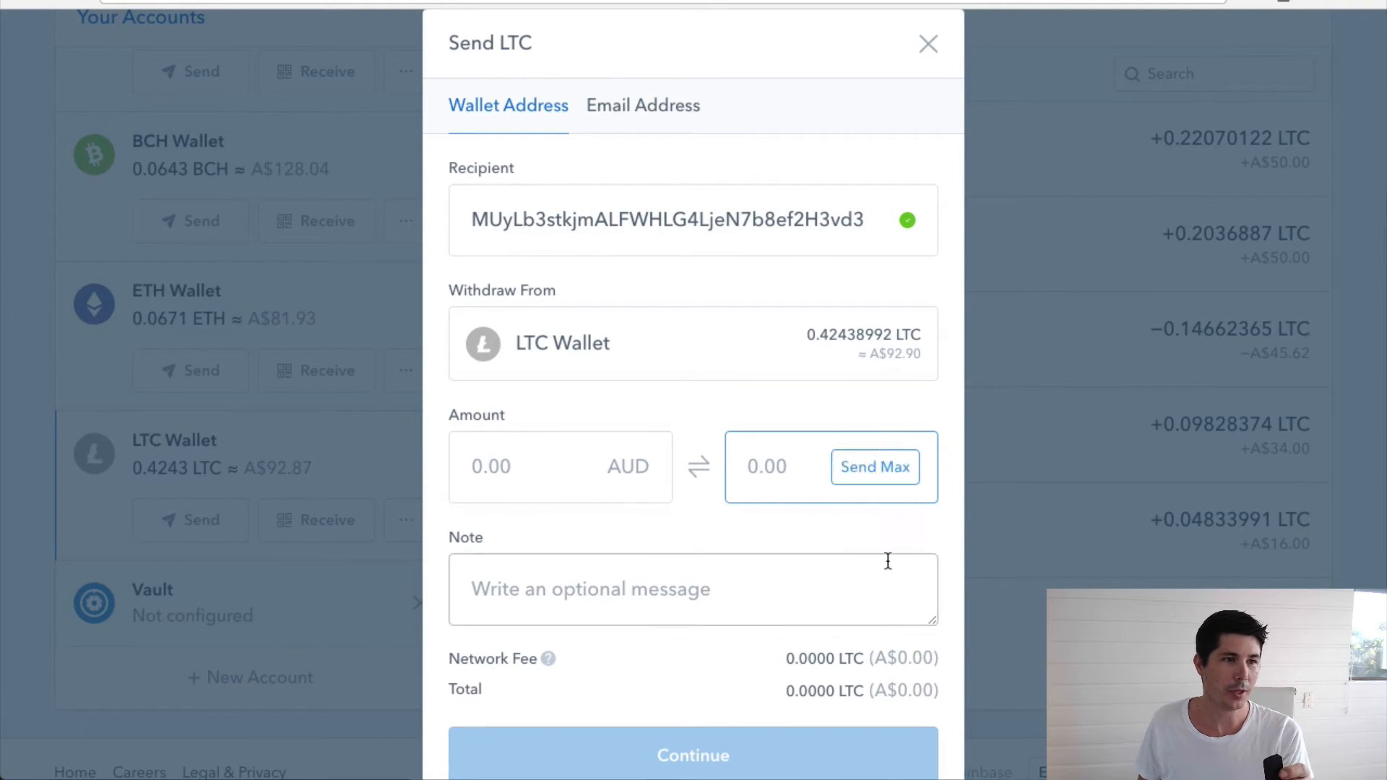
pyautogui.click(875, 467)
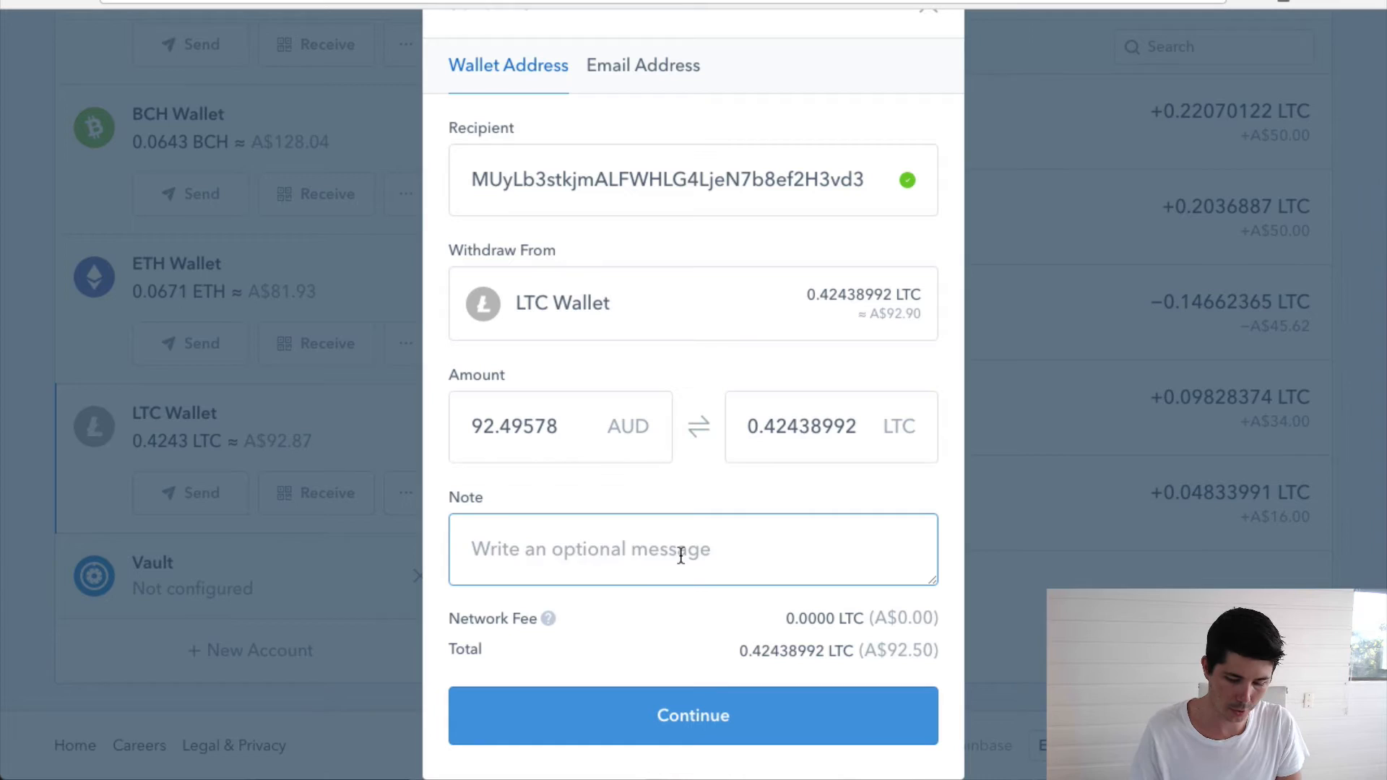
pyautogui.write('To my Trezor')
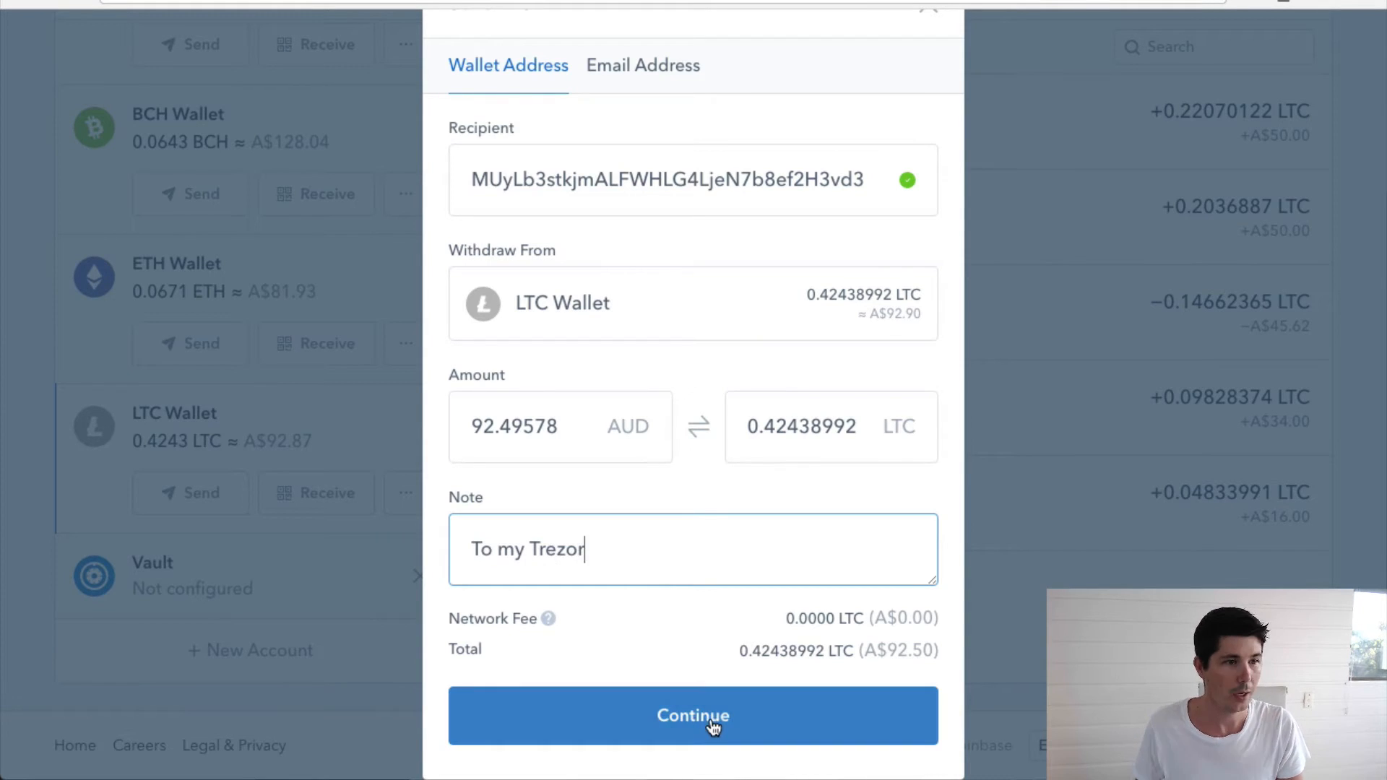
pyautogui.click(693, 714)
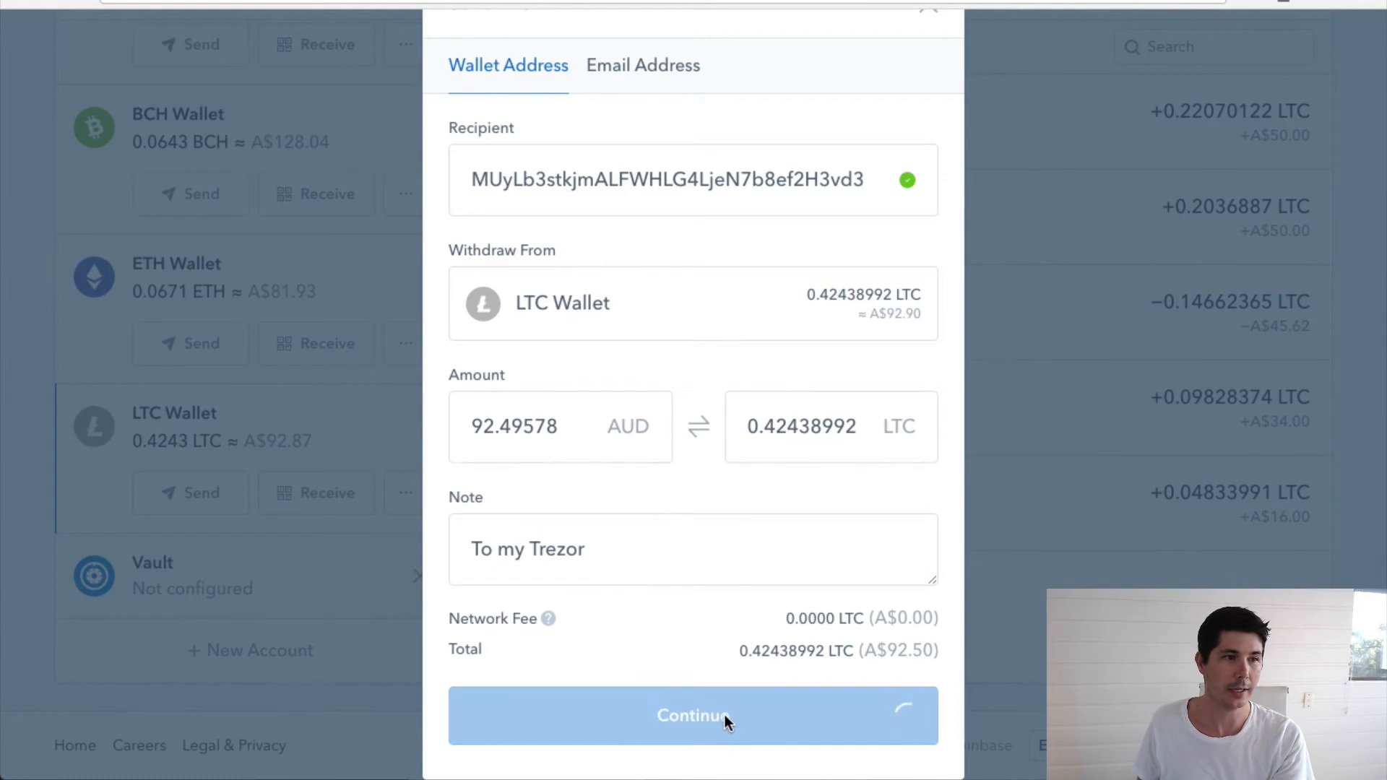
pyautogui.click(693, 717)
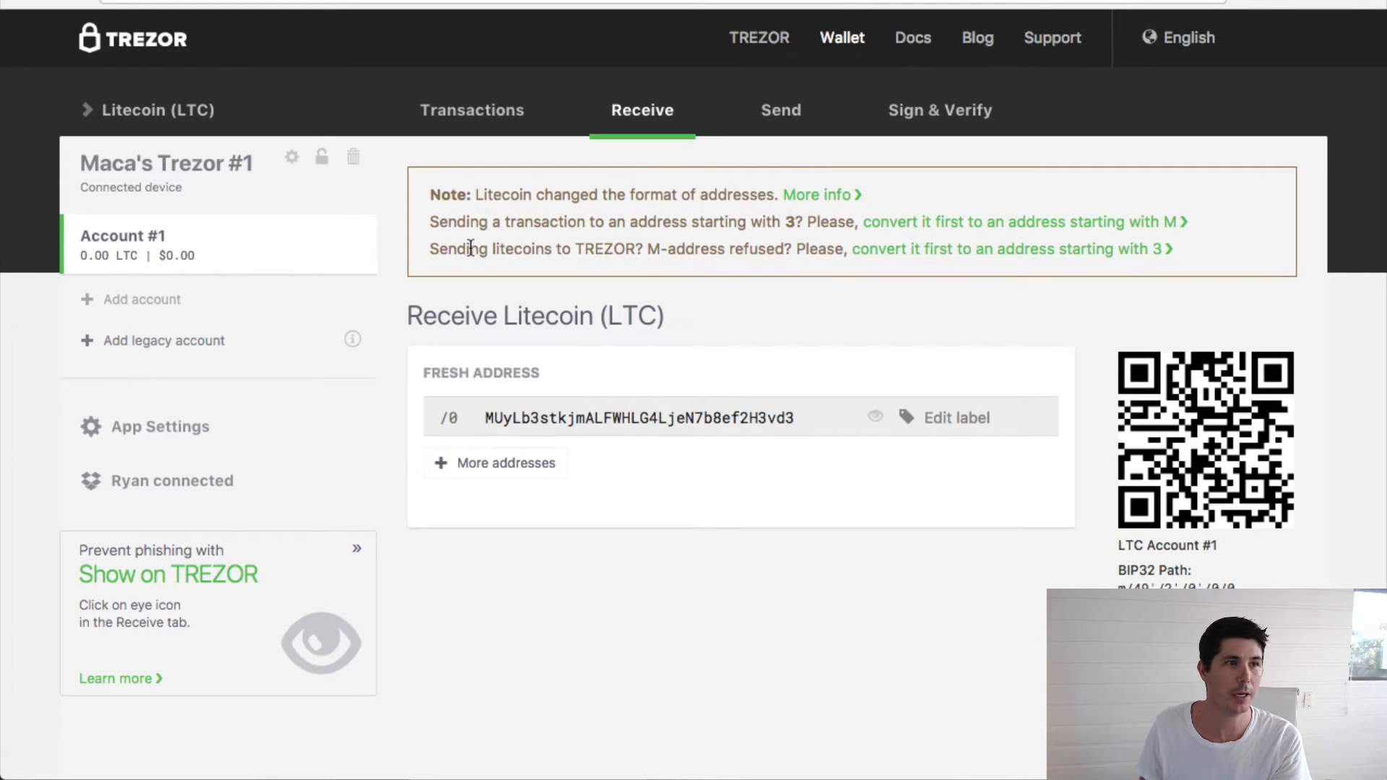
# Follow the receive page's refused M-address note to the 3-address converter
pyautogui.moveTo(661, 249); pyautogui.dragTo(793, 249)
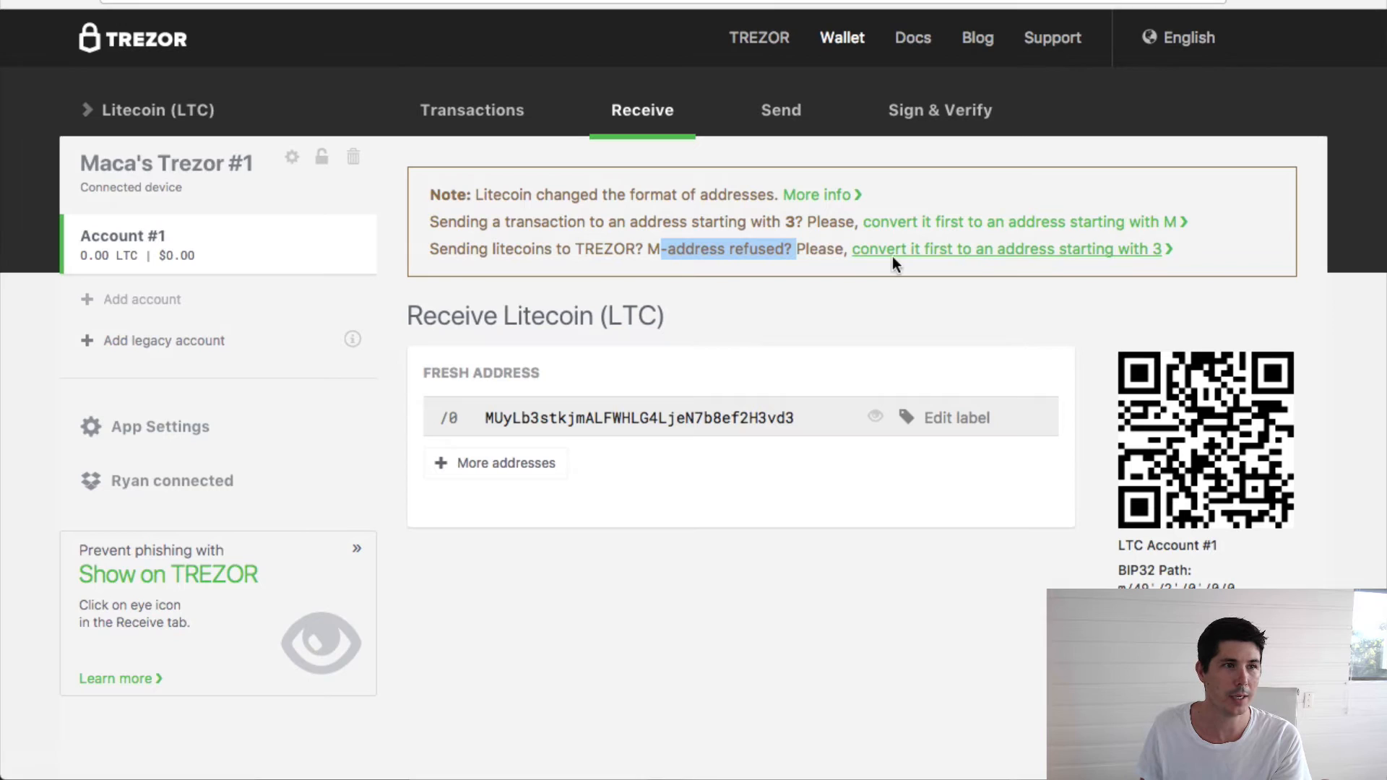
pyautogui.click(1007, 248)
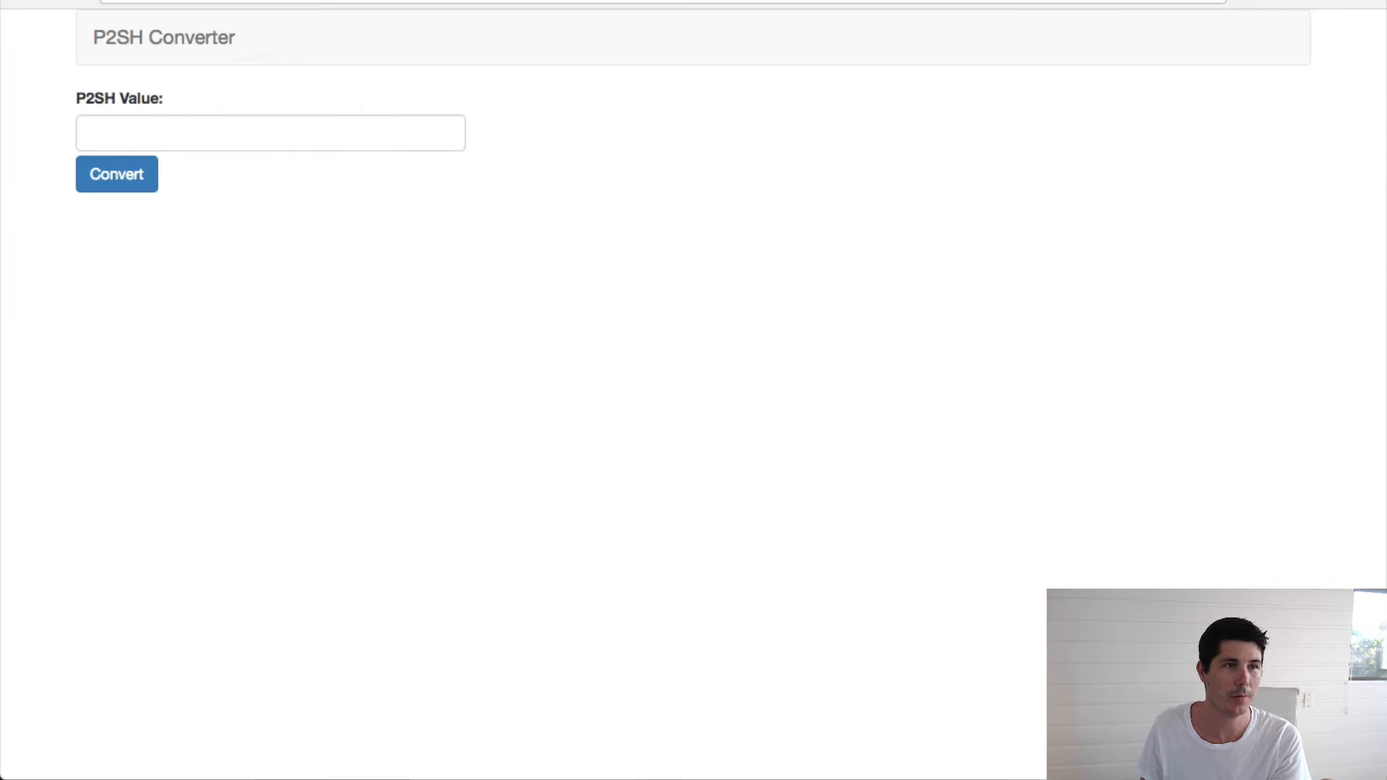
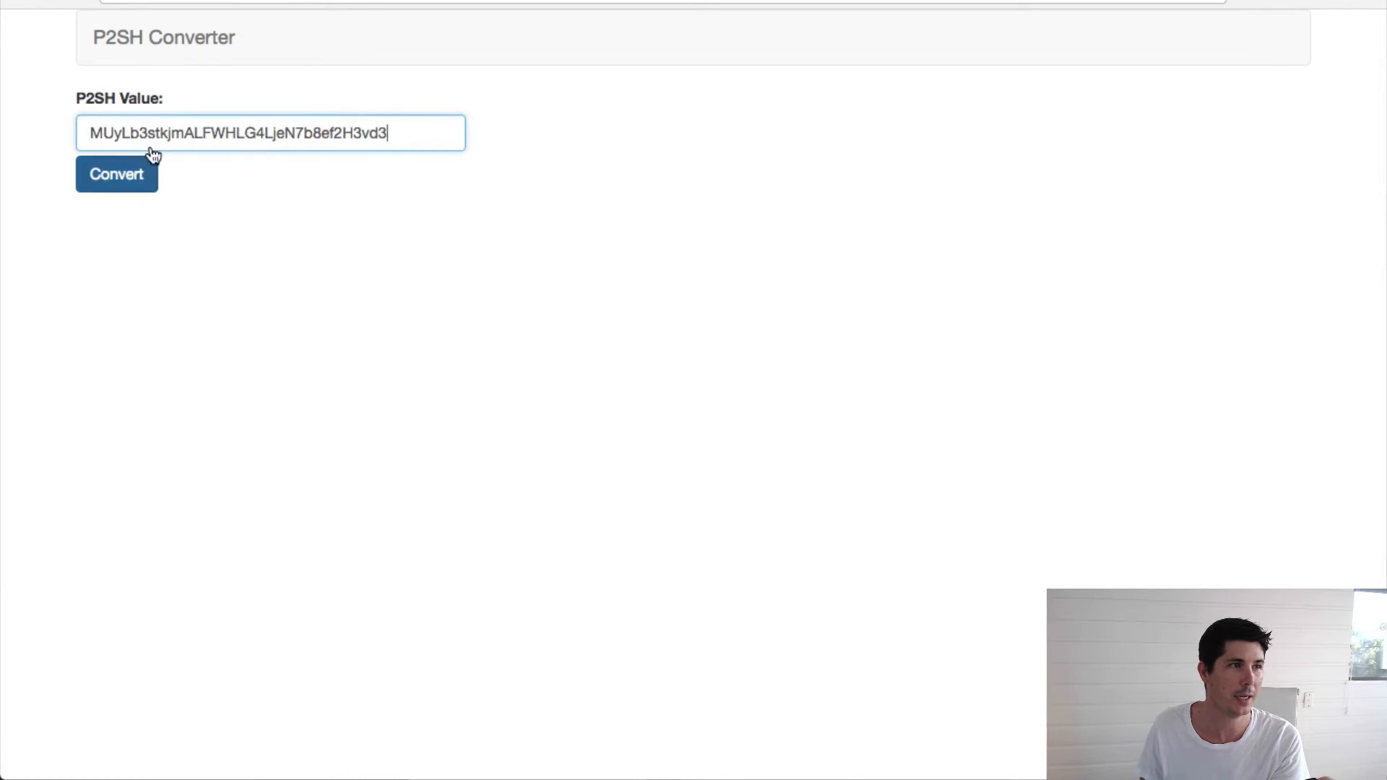
pyautogui.click(115, 173)
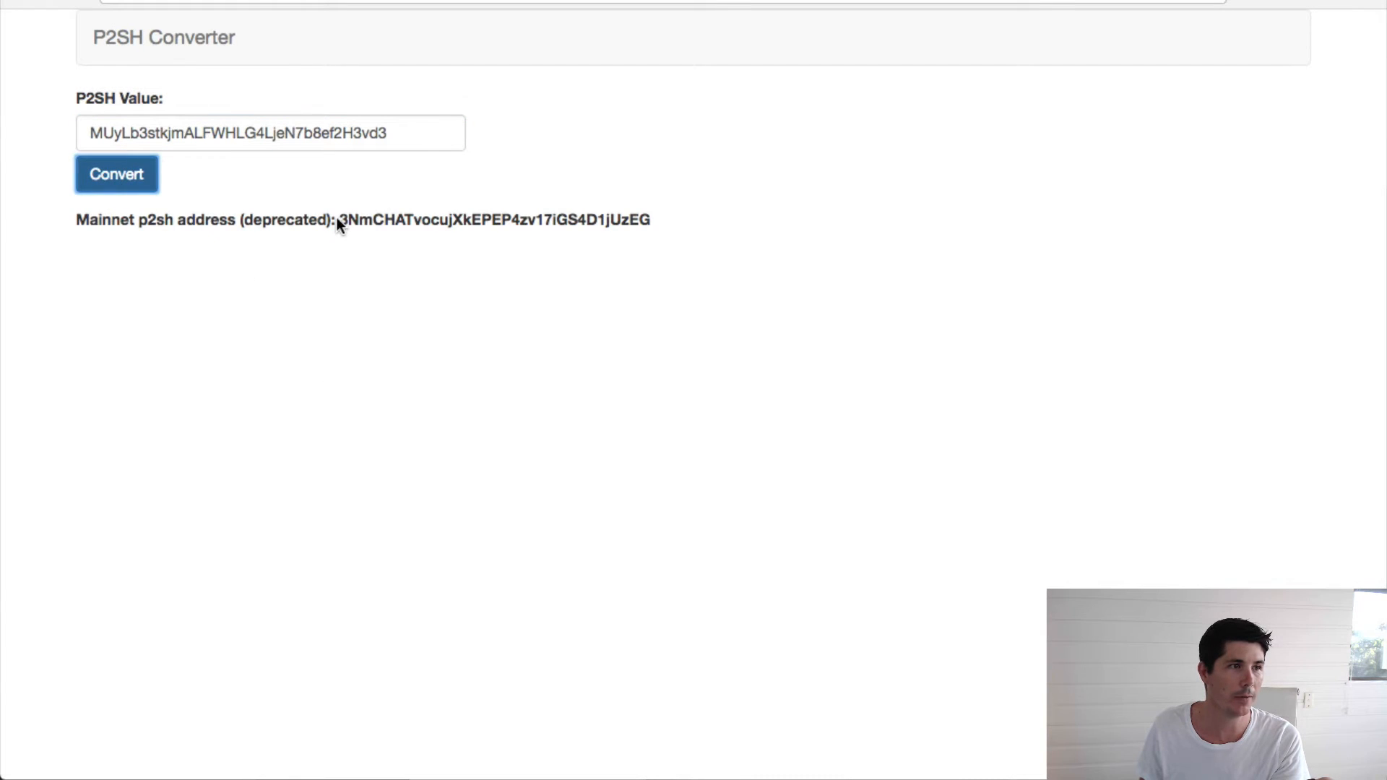
pyautogui.moveTo(339, 219); pyautogui.dragTo(651, 220)
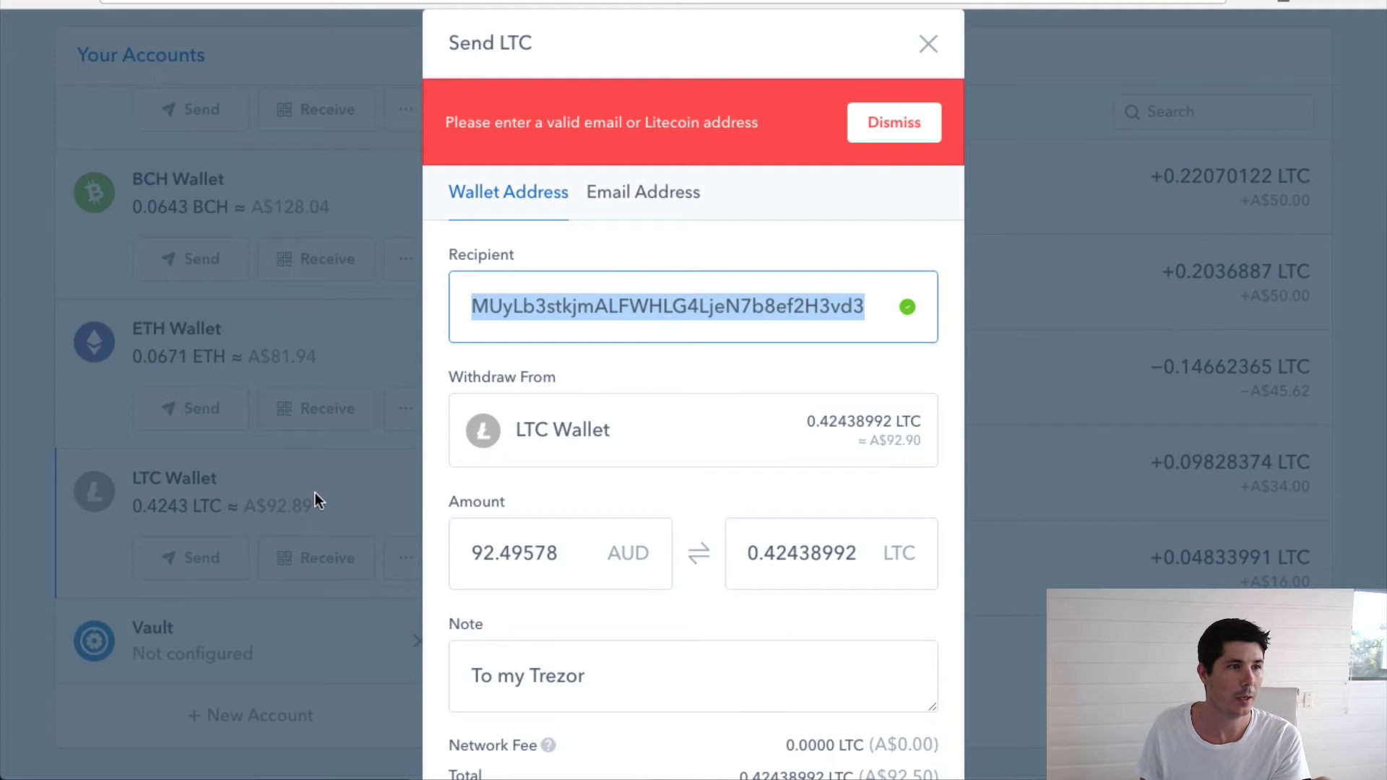
pyautogui.rightClick(663, 306)
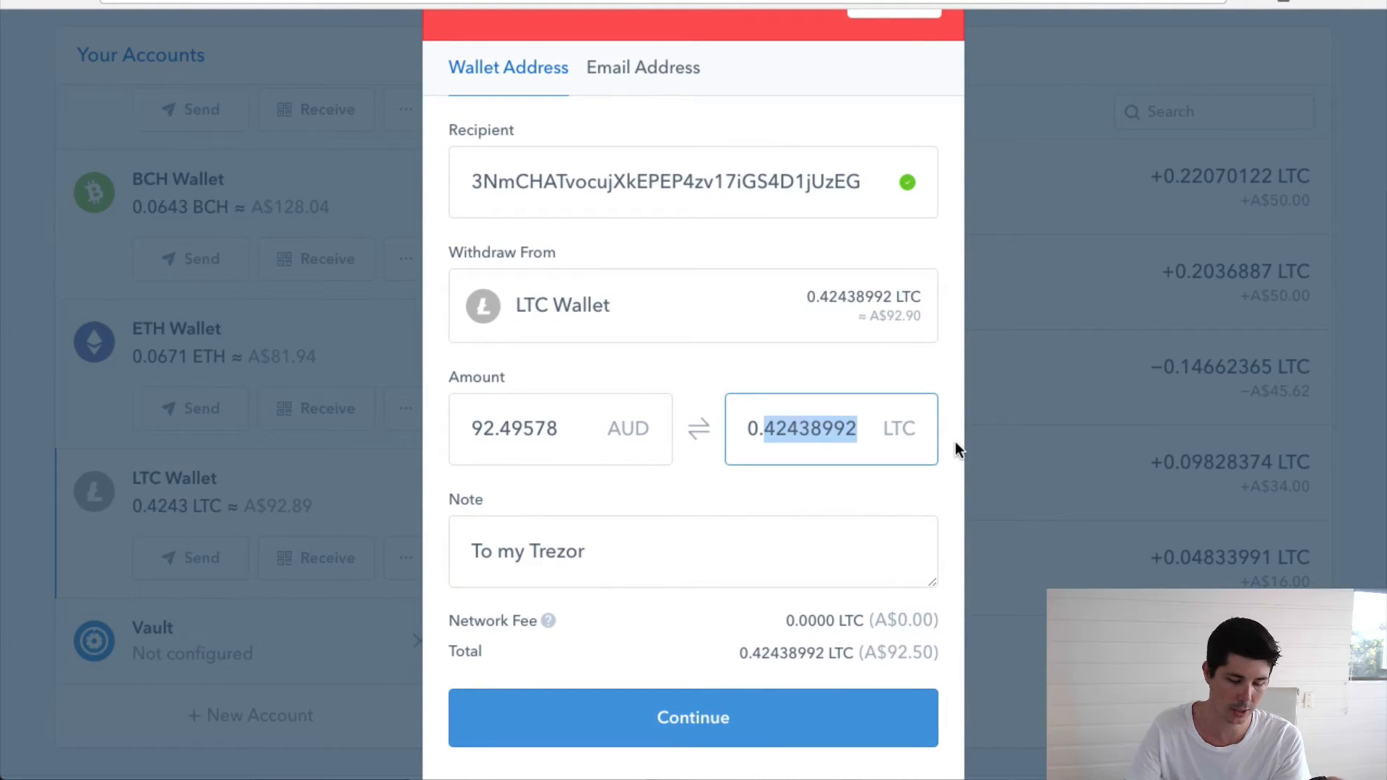
pyautogui.write('0.1')
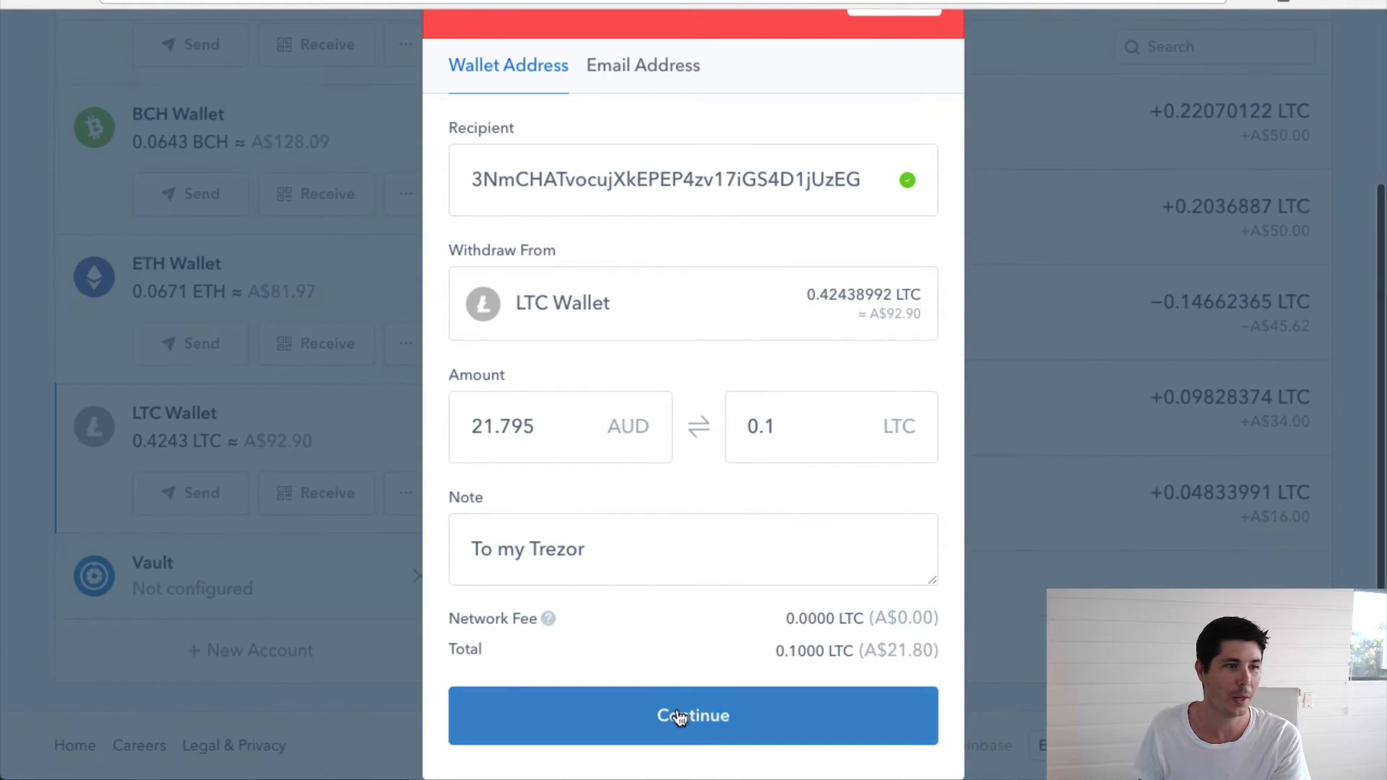
pyautogui.click(693, 715)
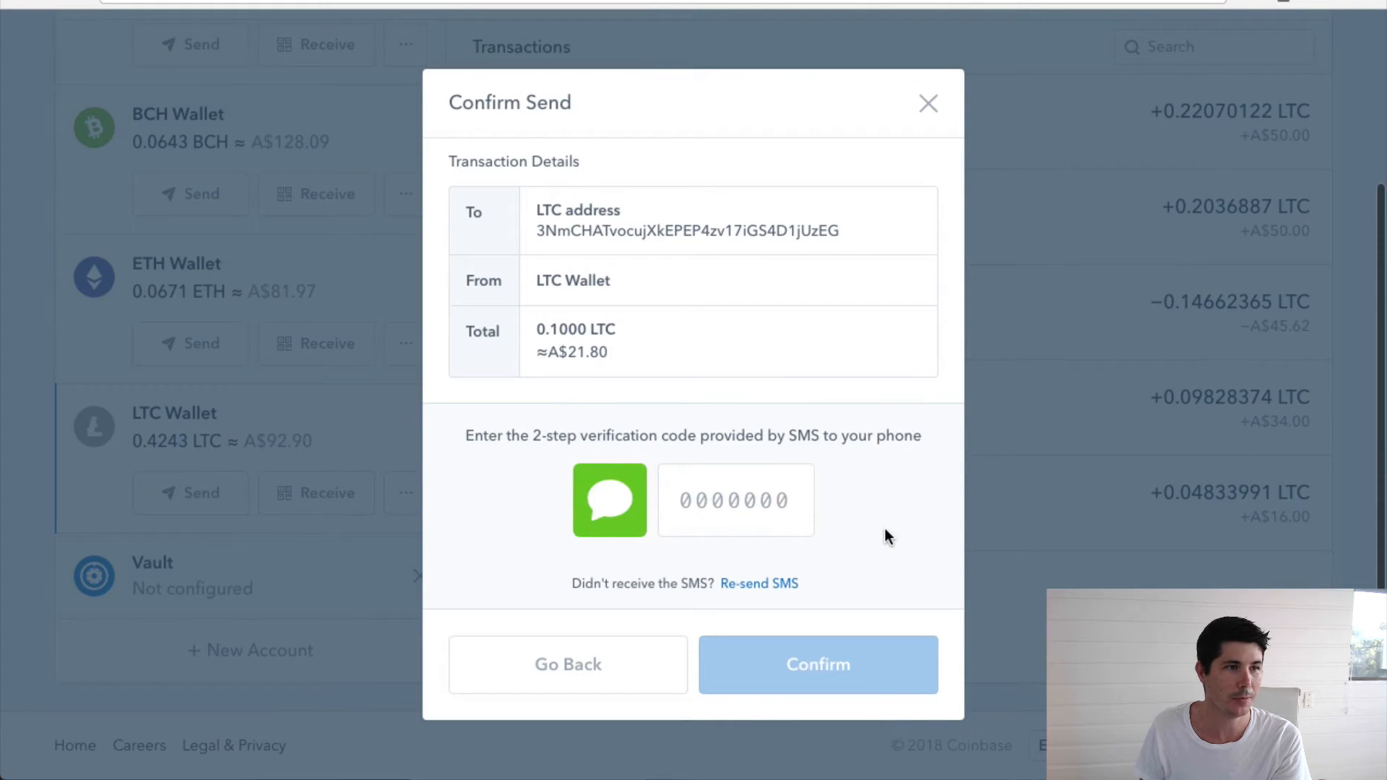
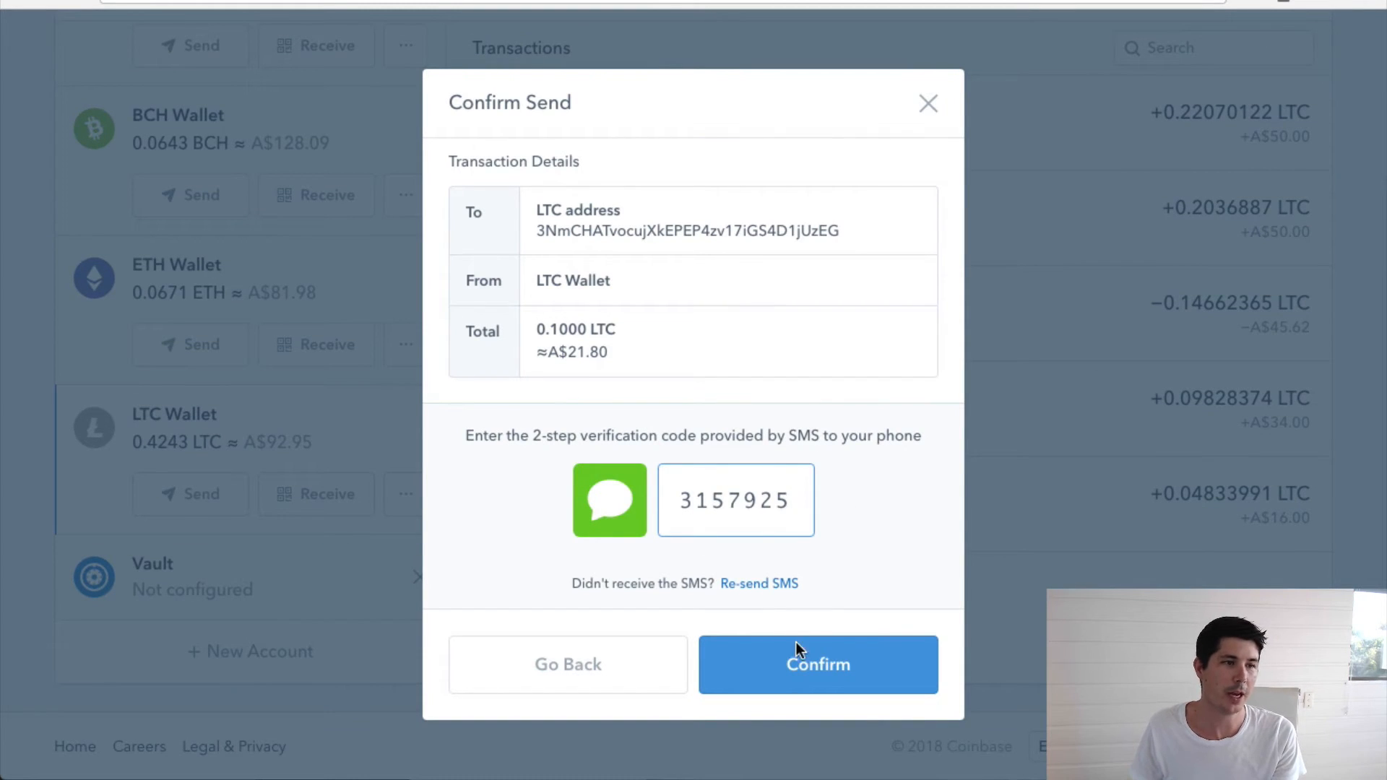
pyautogui.click(818, 665)
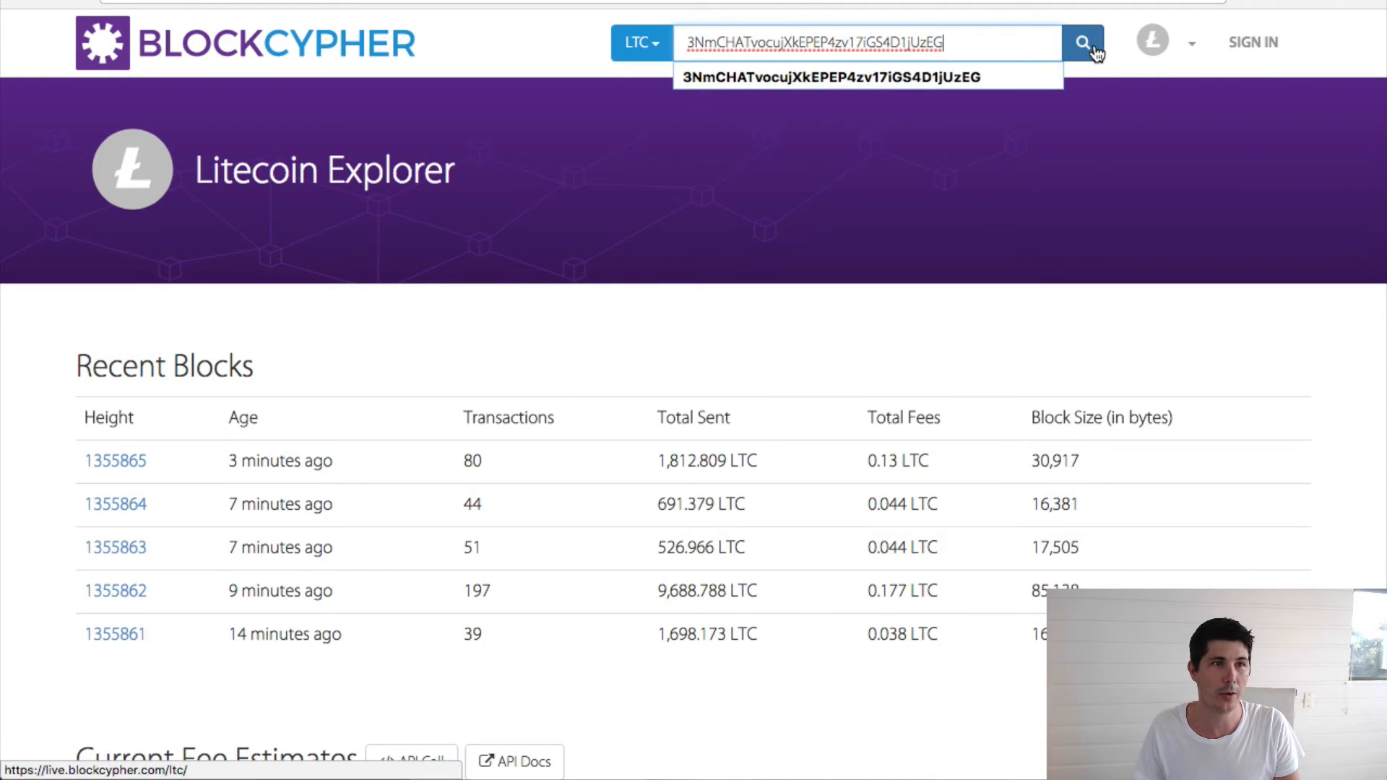
# Look up the 3-address on BlockCypher and select an output value
pyautogui.click(1083, 42)
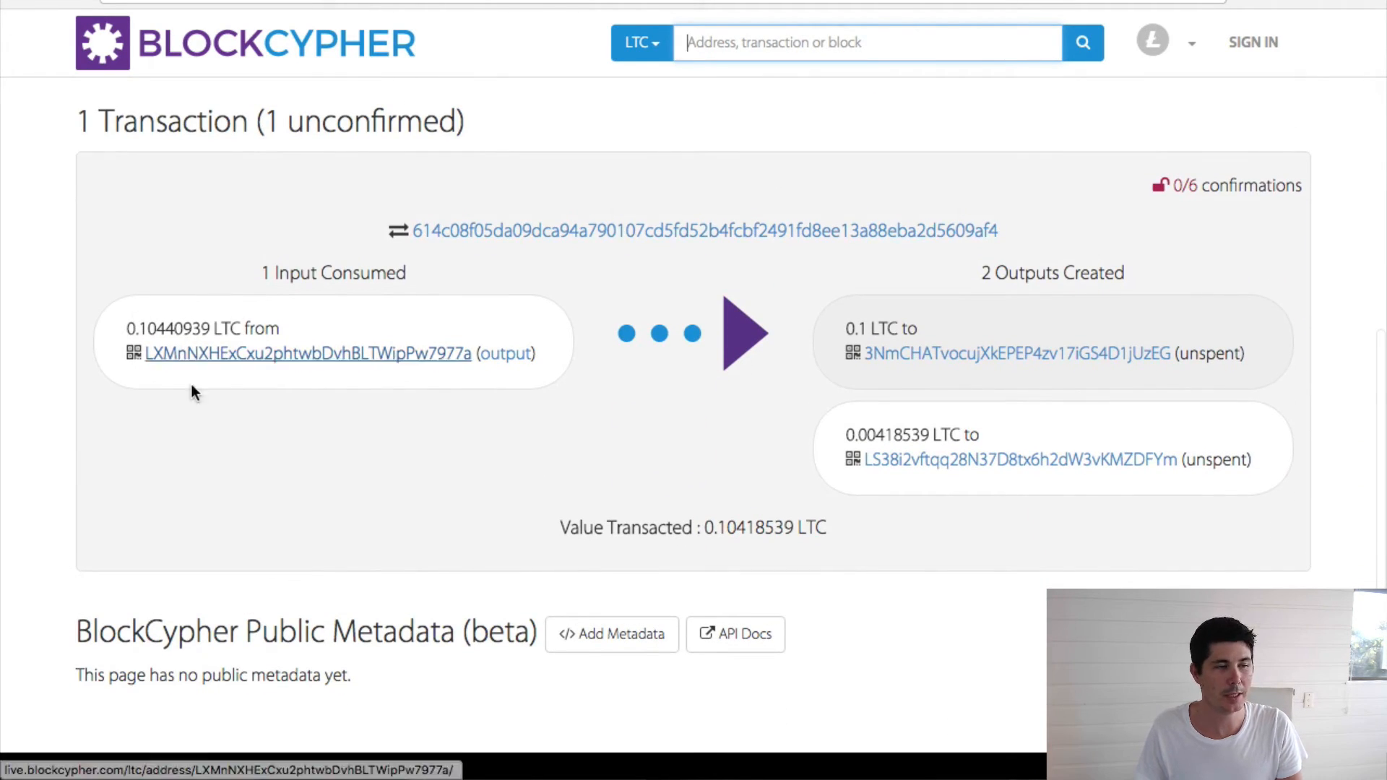
pyautogui.moveTo(855, 356)
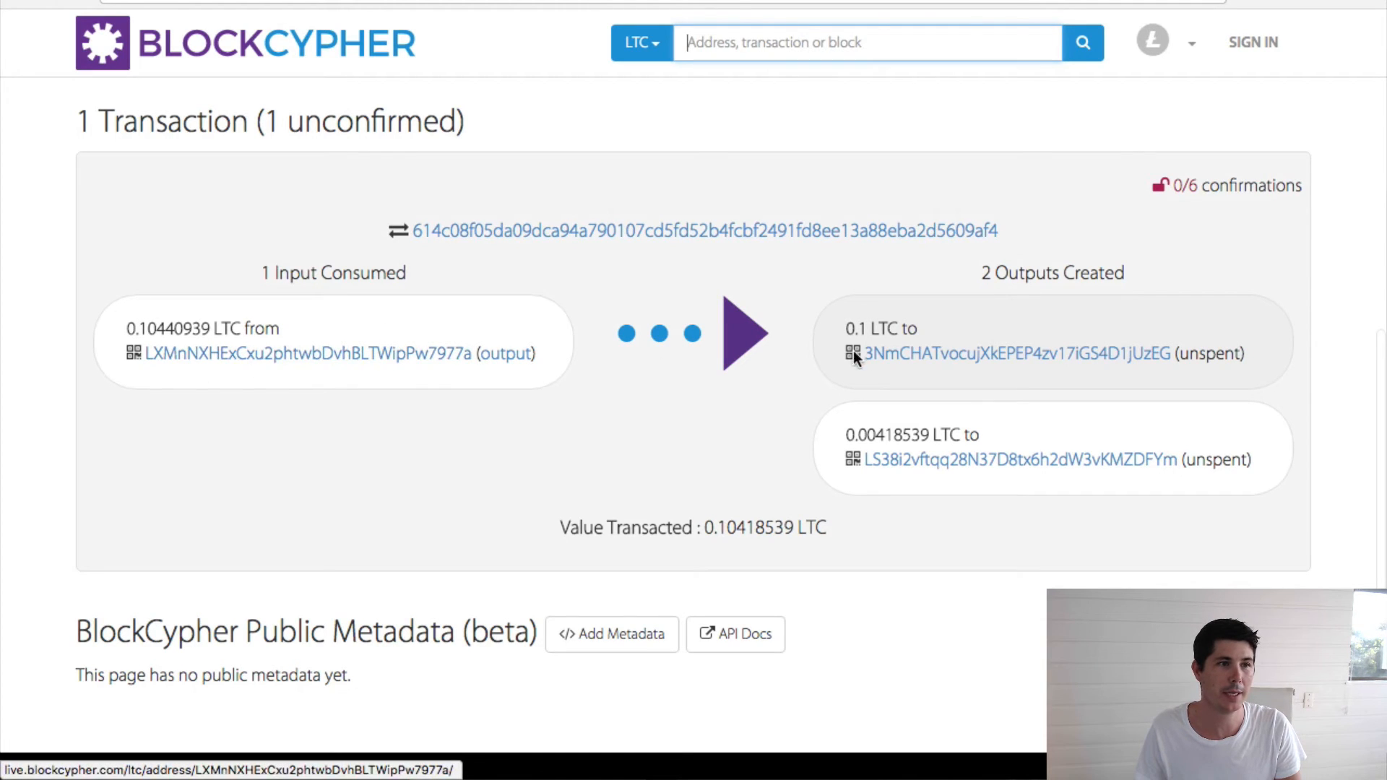
pyautogui.doubleClick(871, 328)
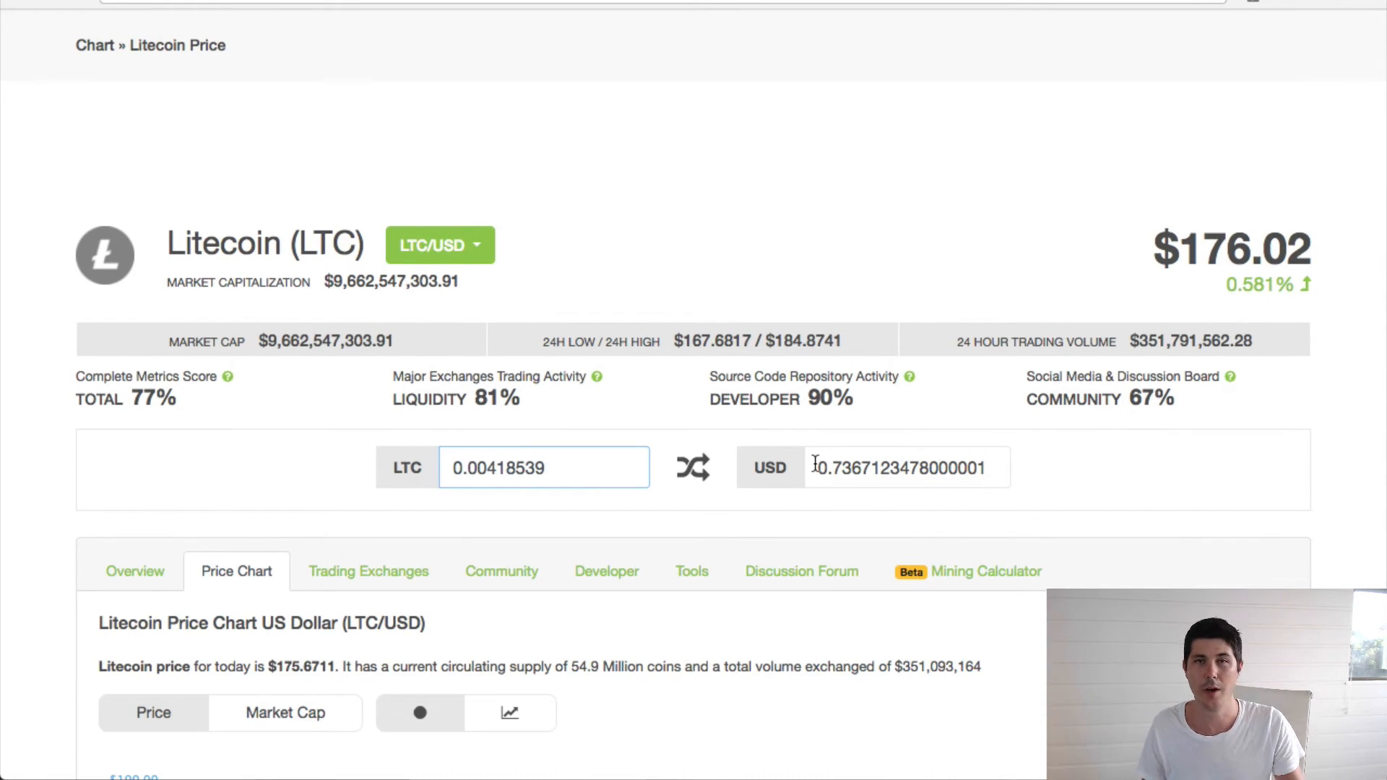
pyautogui.moveTo(996, 109)
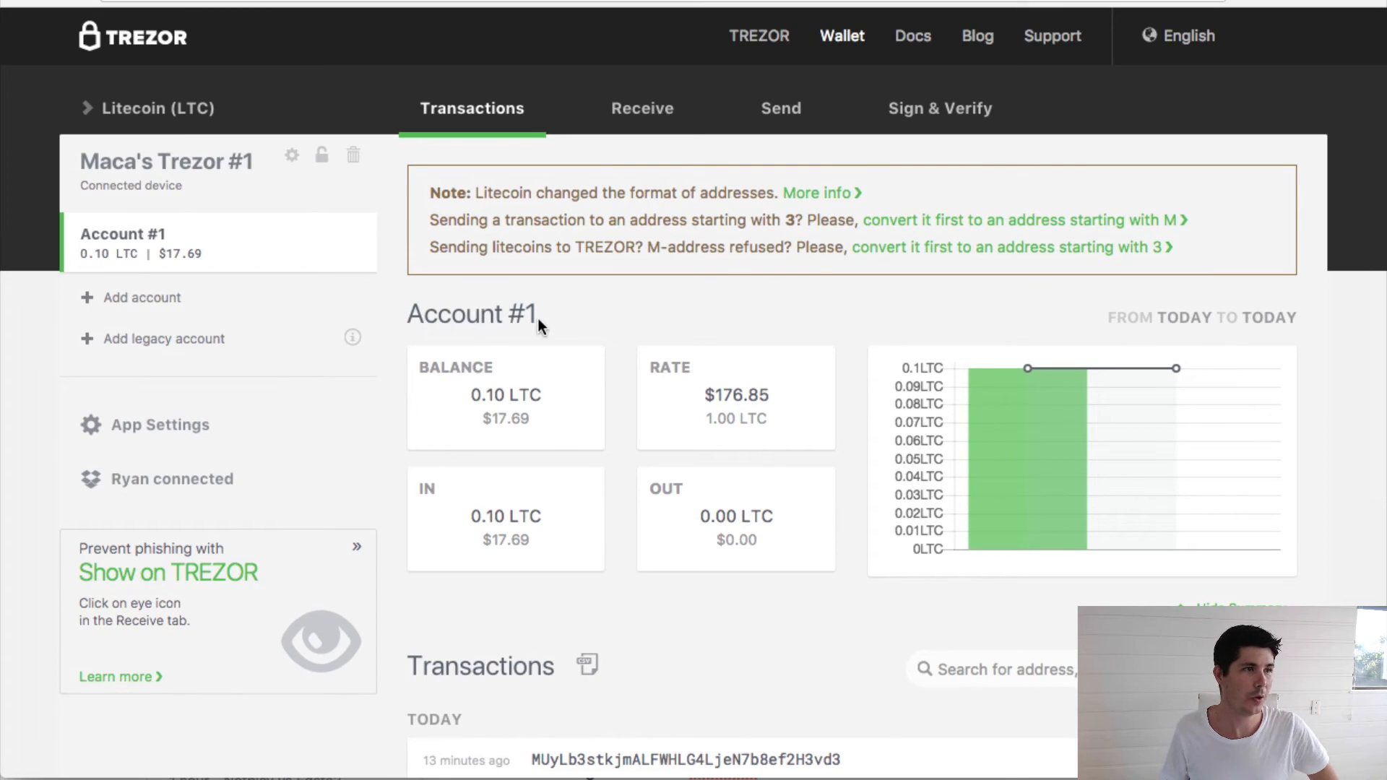
pyautogui.moveTo(533, 421)
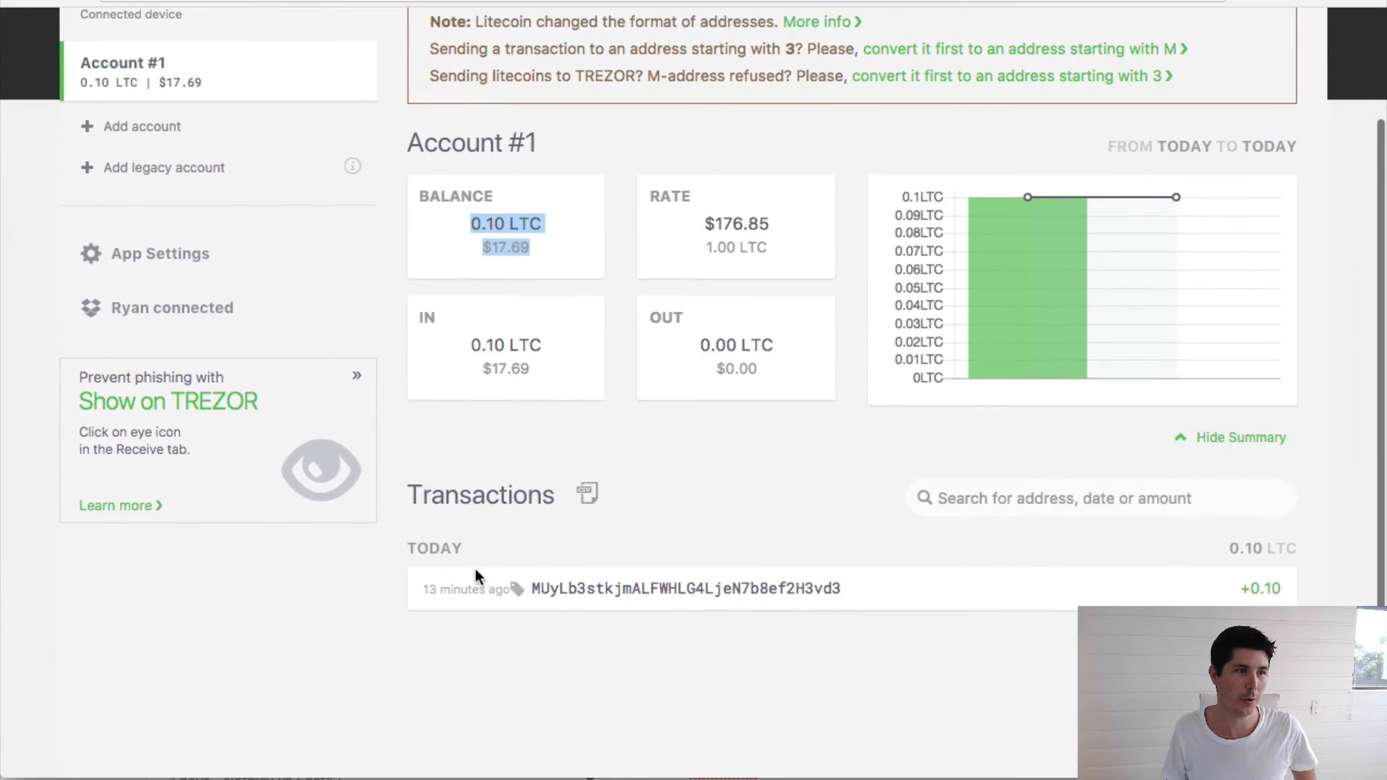
pyautogui.moveTo(469, 590)
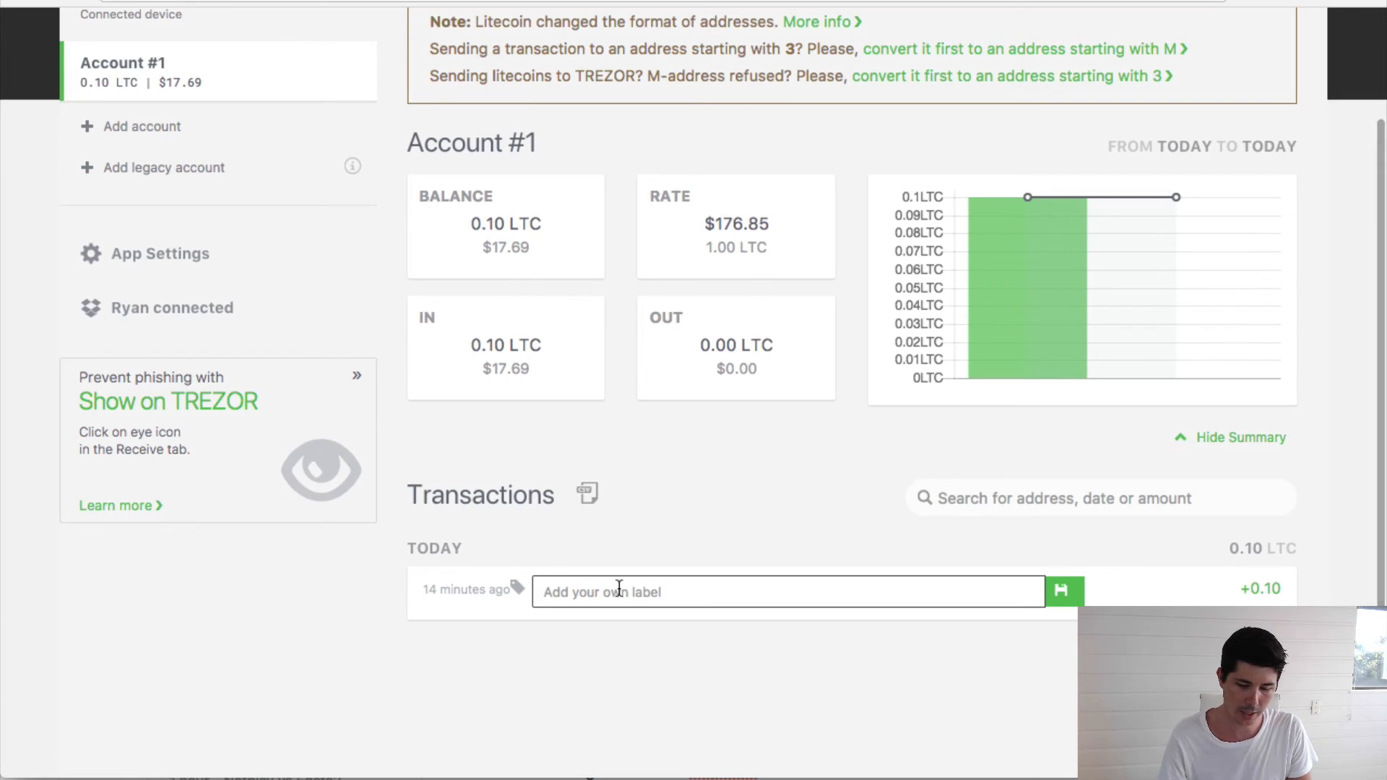
# Type the label 'Testing tran' on the incoming 0.10 LTC transaction
pyautogui.write('Testing tran')
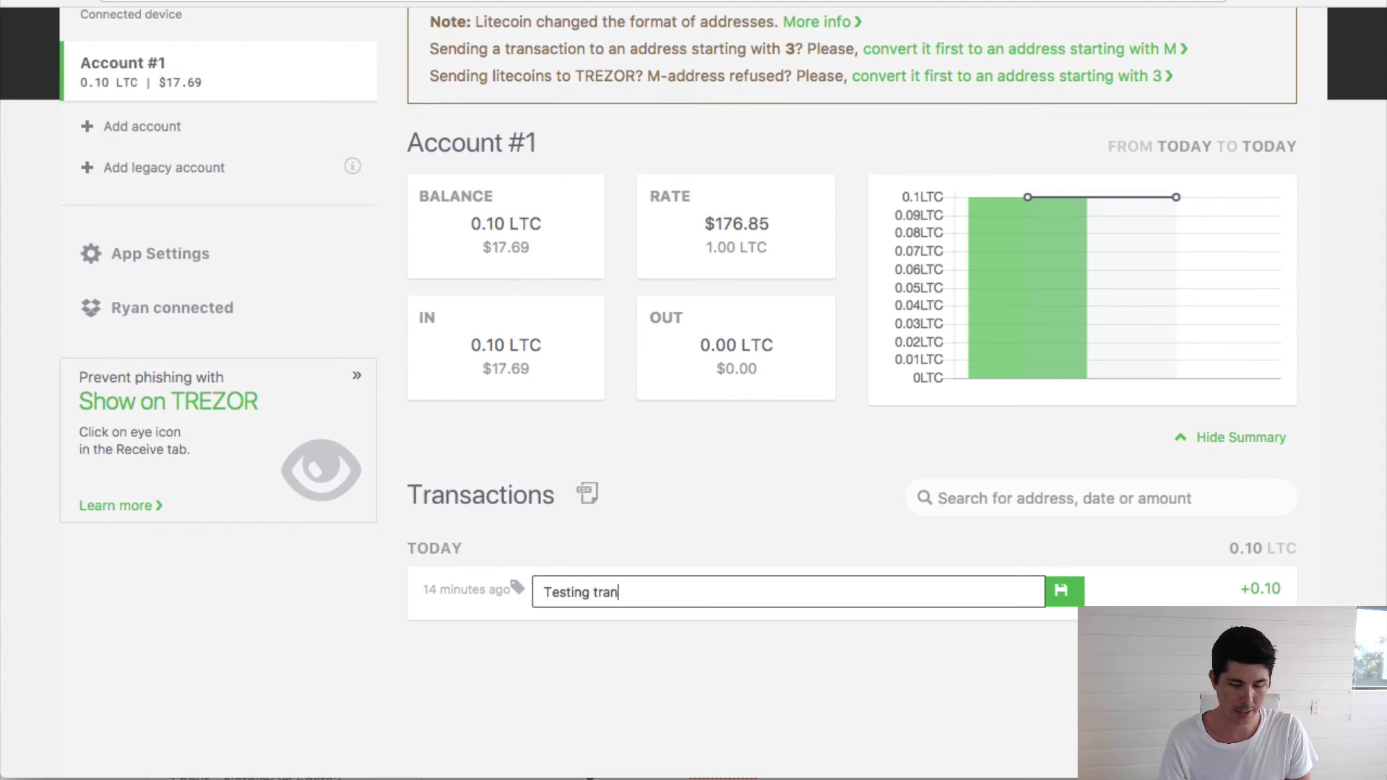